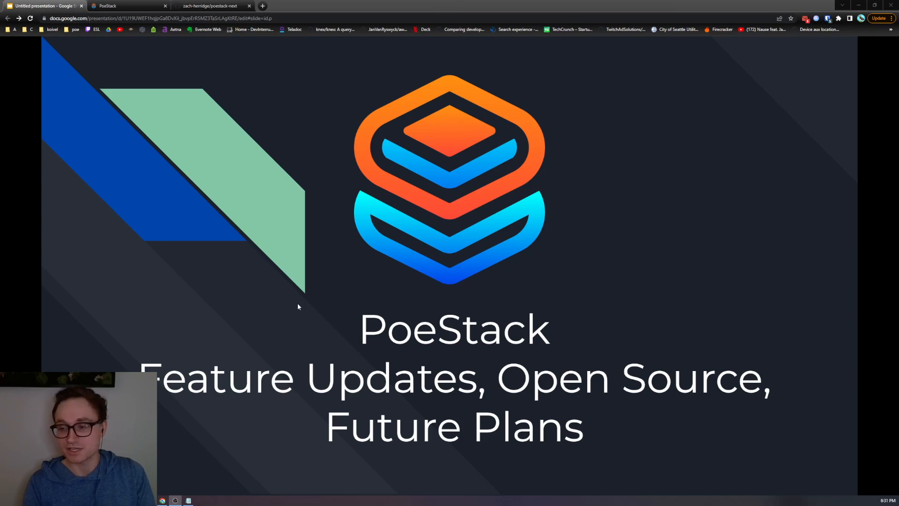
mouse_move(421, 358)
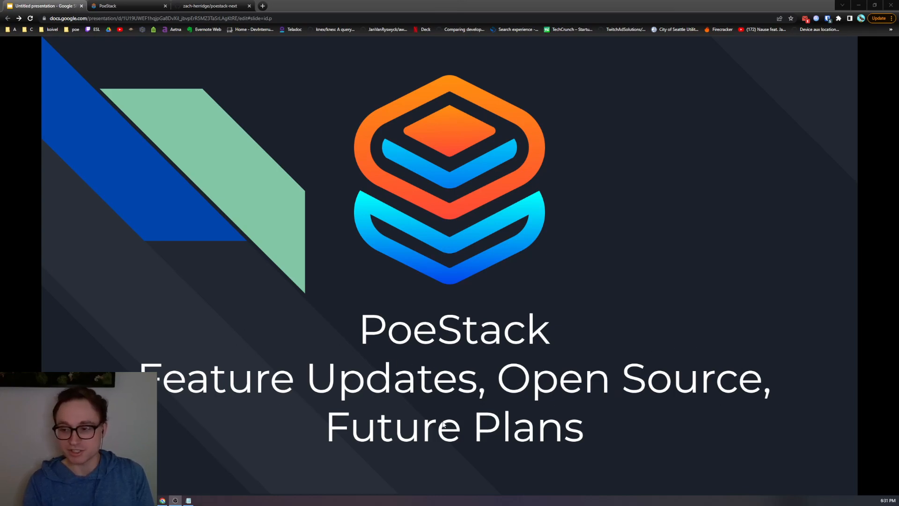
mouse_move(298, 277)
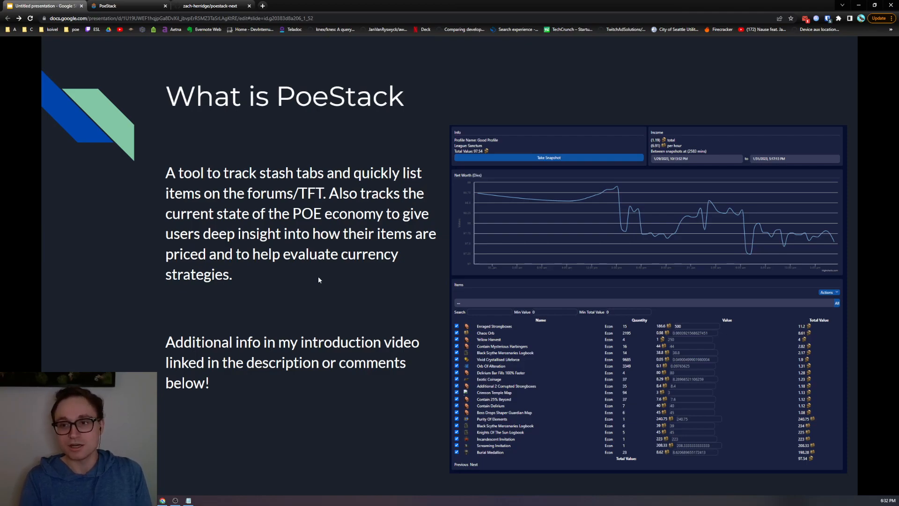
mouse_move(436, 273)
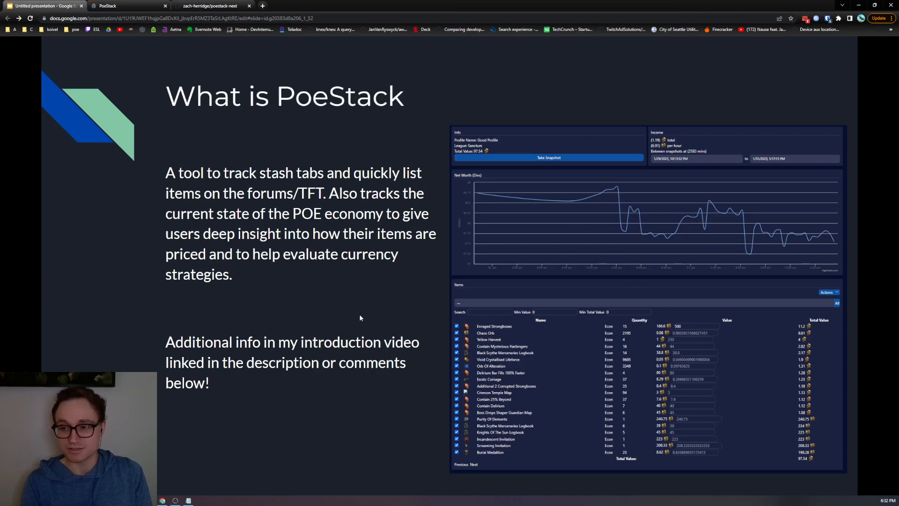
mouse_move(363, 308)
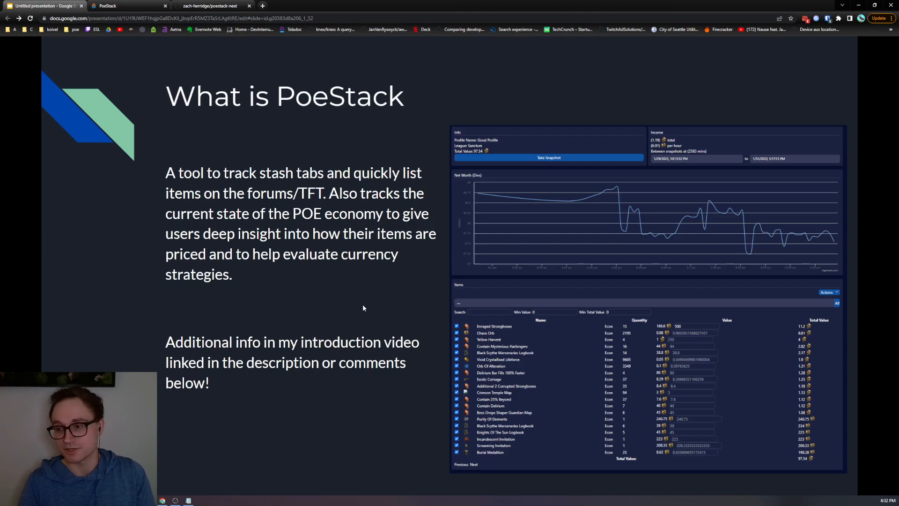
- Advance the deck to the Major Additions Since Last Video slide listing ten features
key("Right")
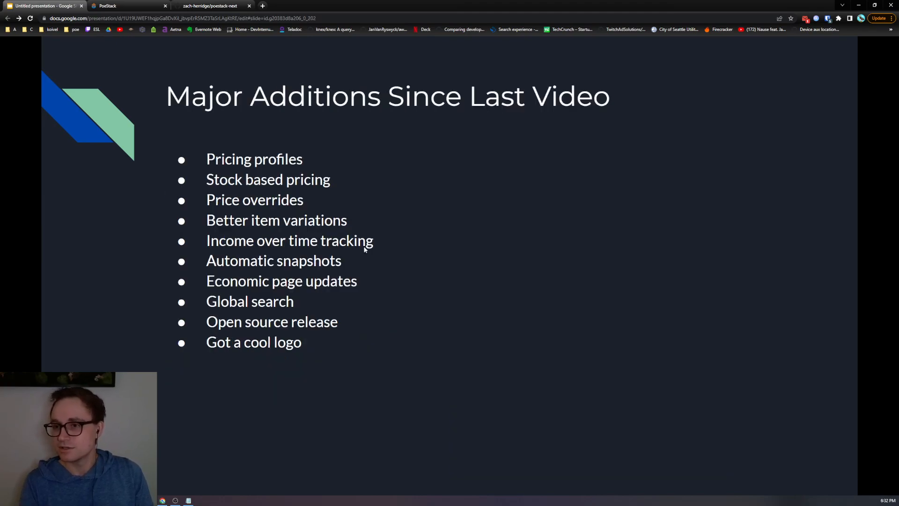
mouse_move(473, 282)
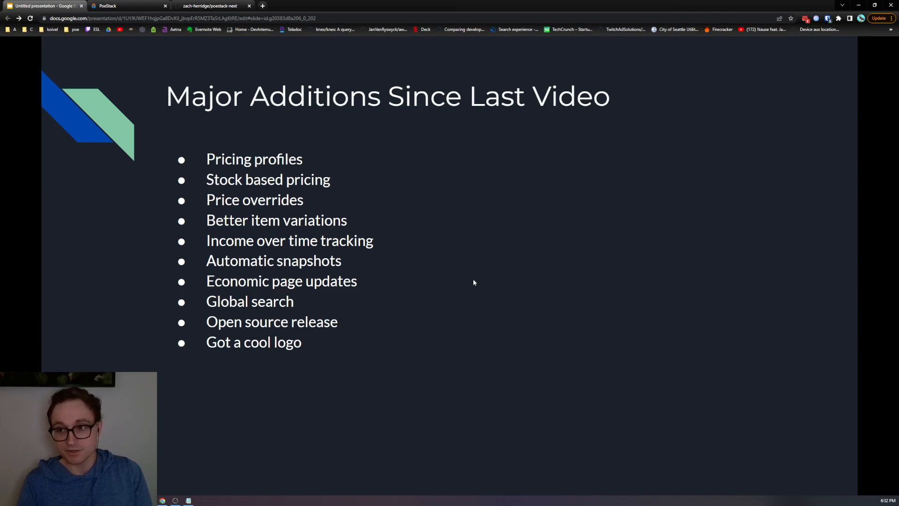
mouse_move(539, 305)
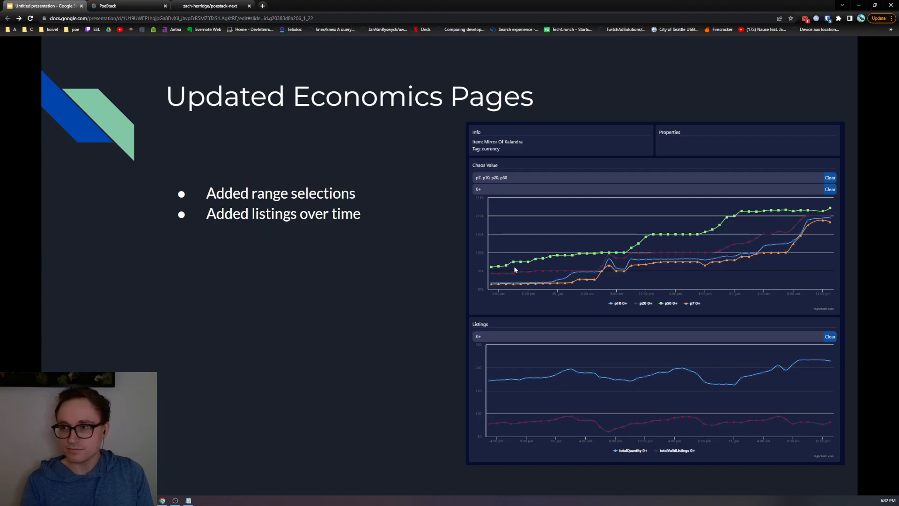
mouse_move(411, 234)
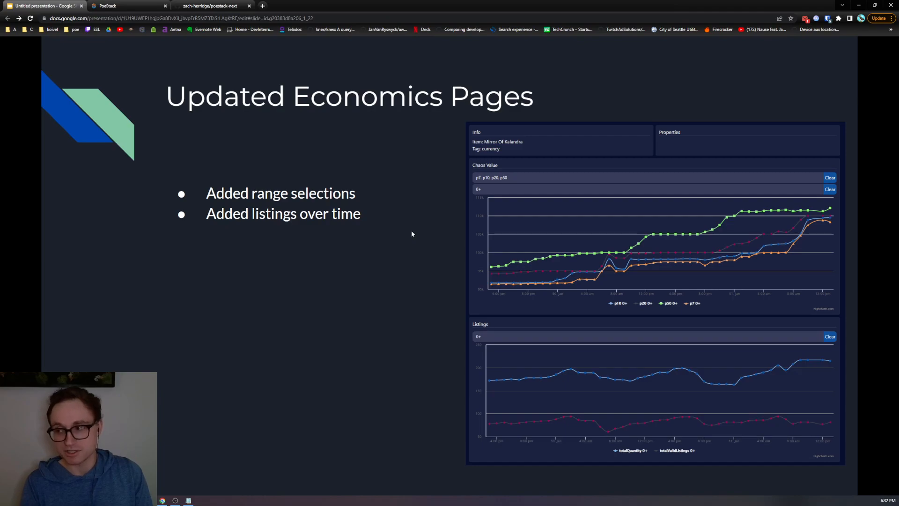
mouse_move(418, 223)
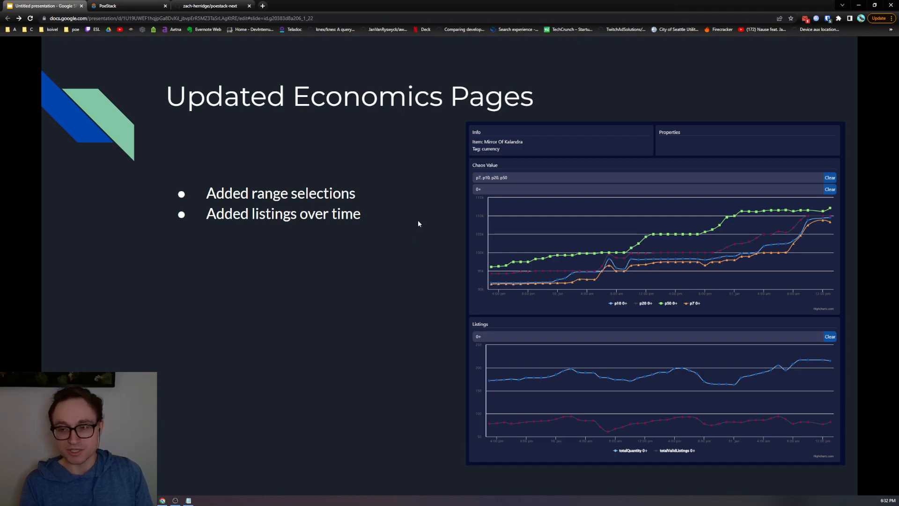
mouse_move(341, 274)
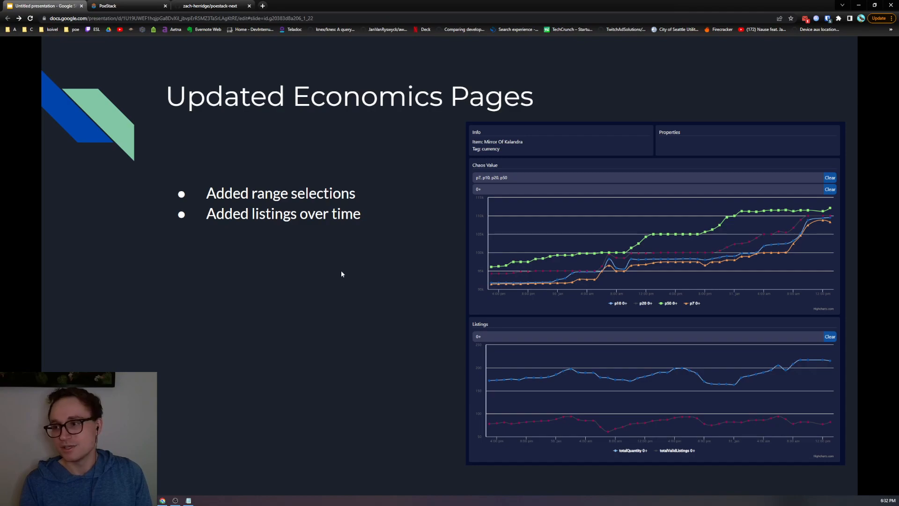
mouse_move(442, 218)
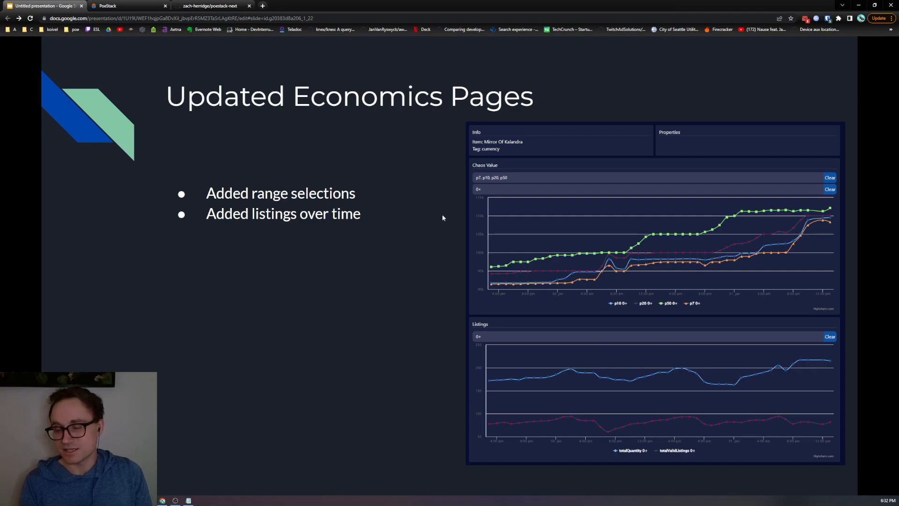
mouse_move(458, 220)
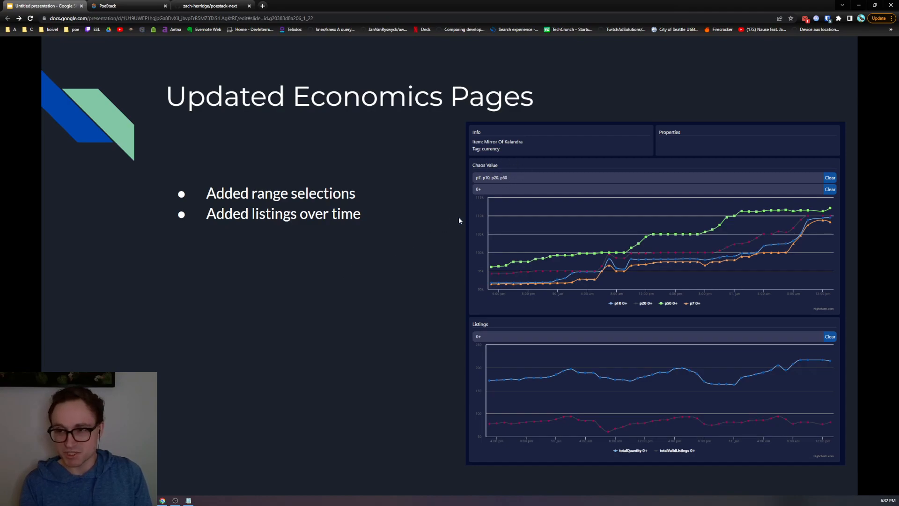
mouse_move(409, 242)
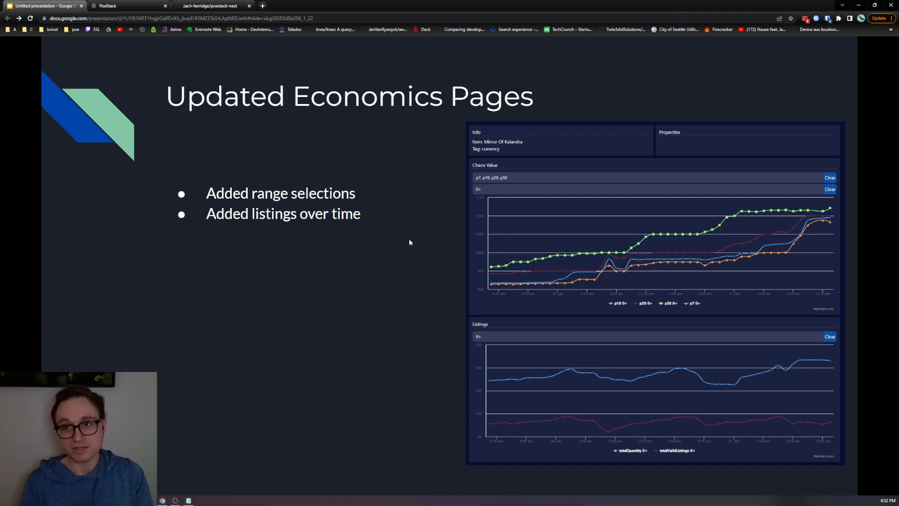
mouse_move(473, 189)
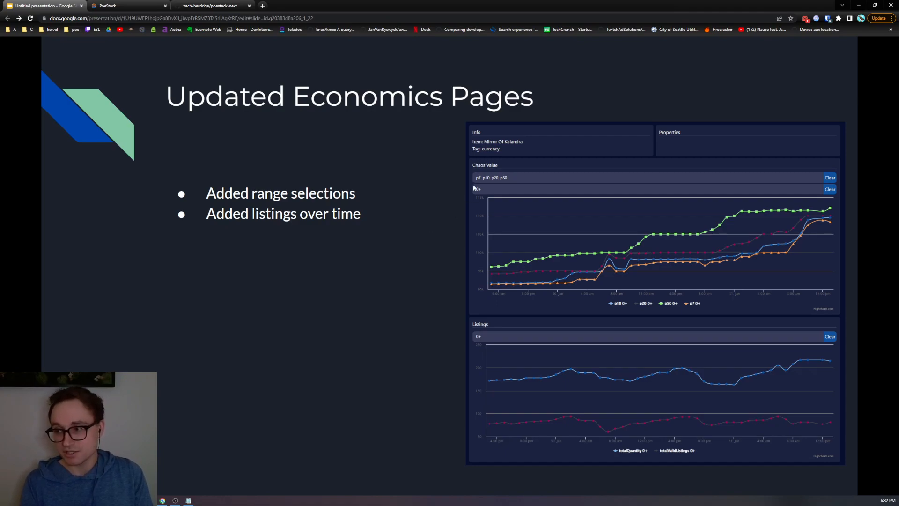
mouse_move(544, 297)
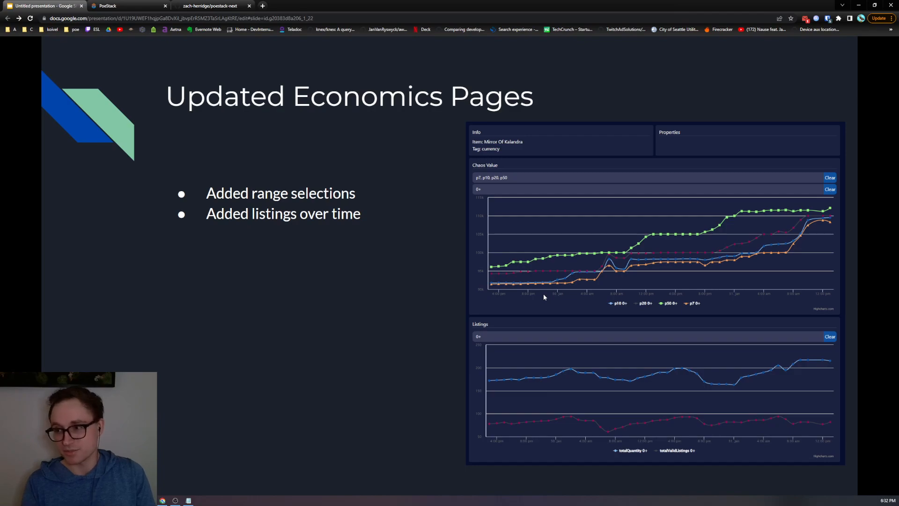
mouse_move(505, 260)
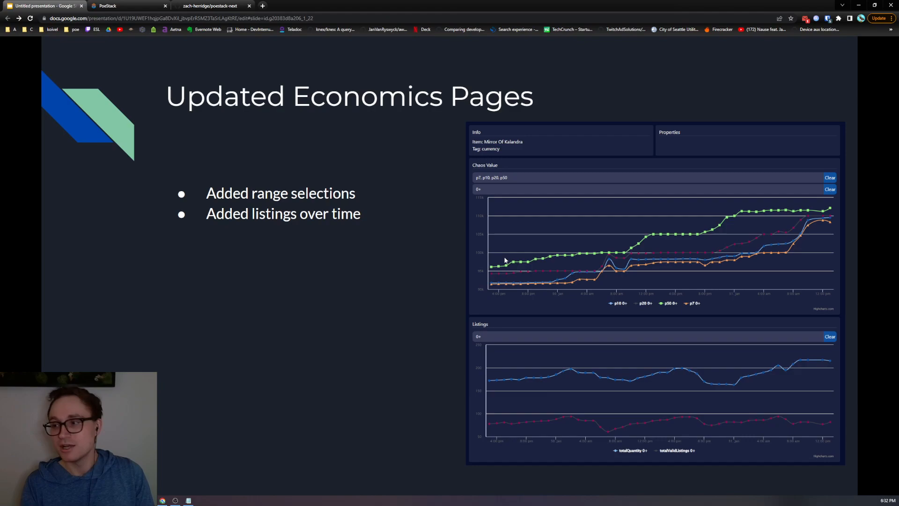
mouse_move(821, 232)
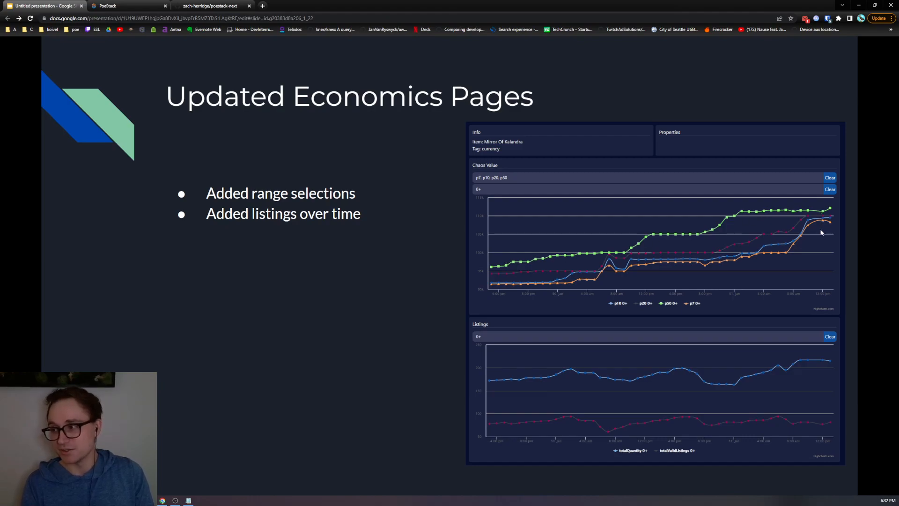
mouse_move(274, 232)
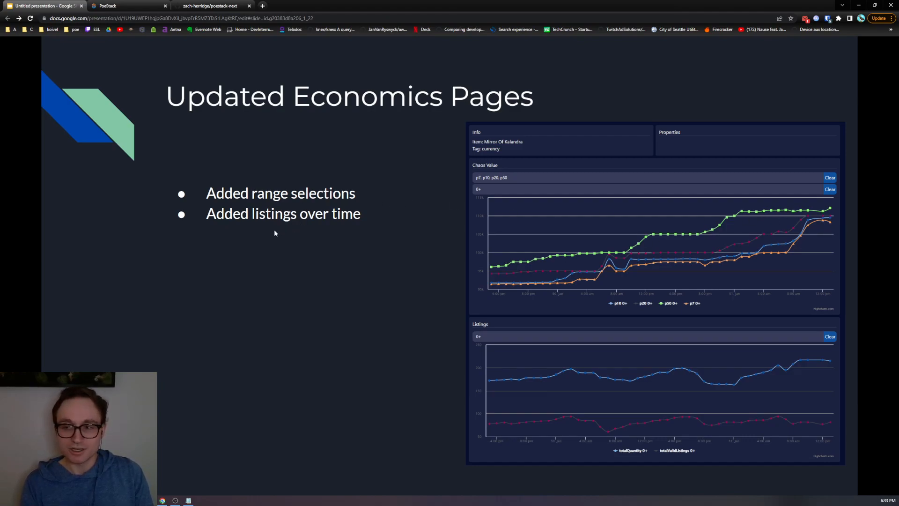
mouse_move(289, 259)
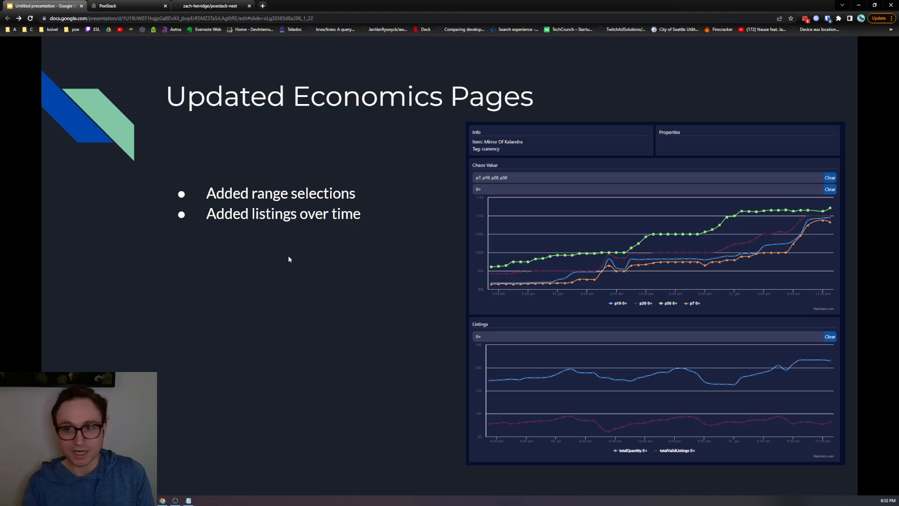
mouse_move(327, 281)
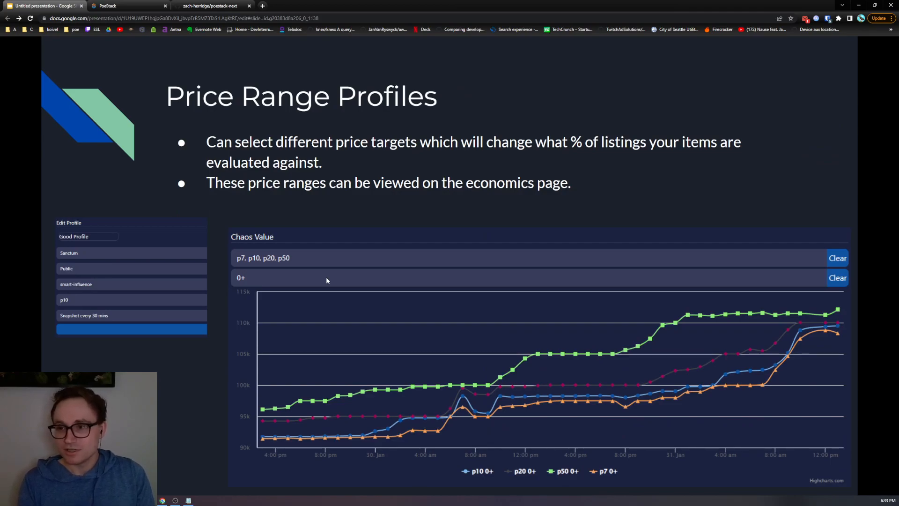
mouse_move(241, 186)
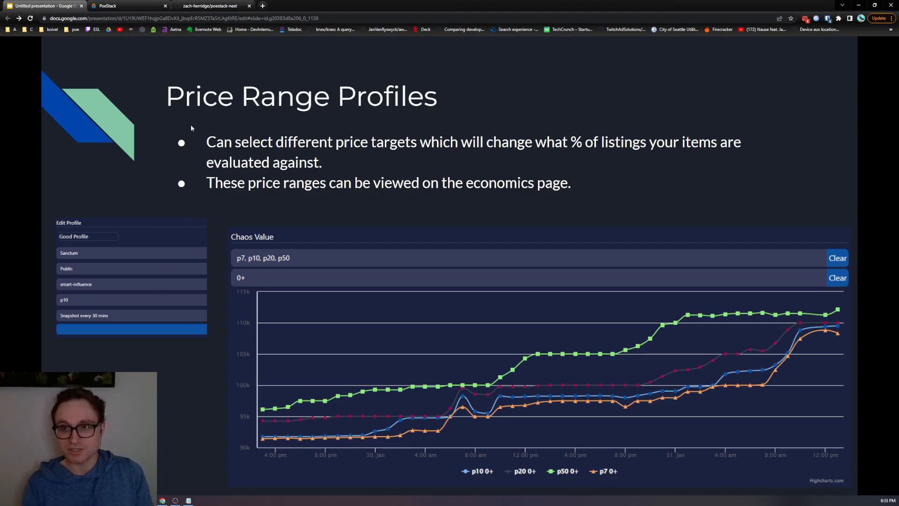
- Open Good Profile's PoeStack edit page showing price targets p5 through p50
left_click(123, 6)
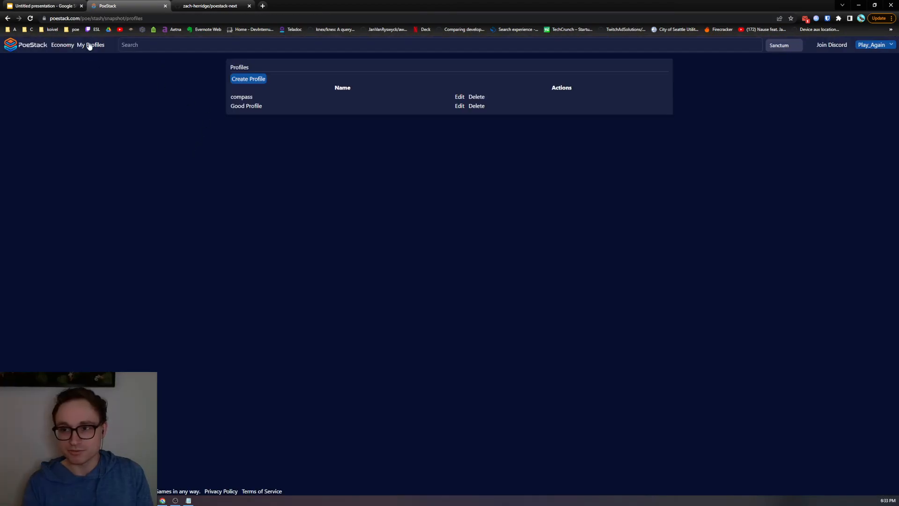
left_click(459, 107)
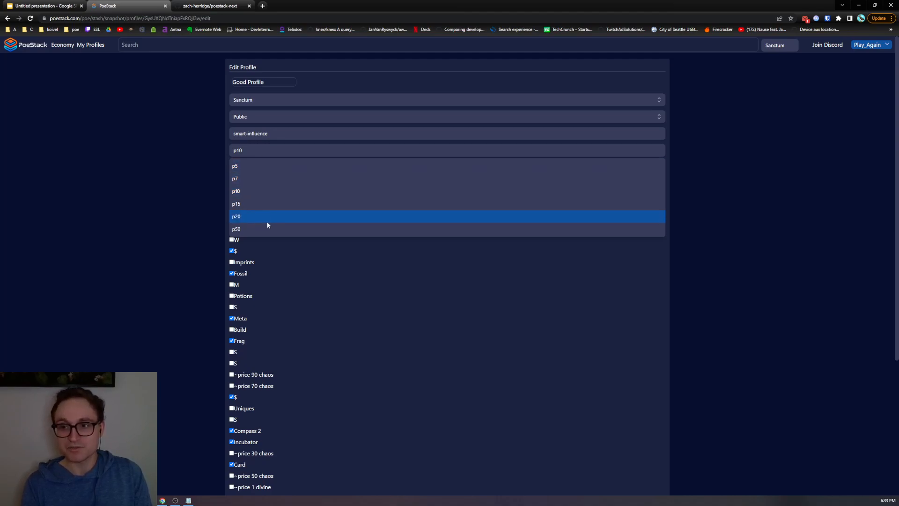
mouse_move(261, 222)
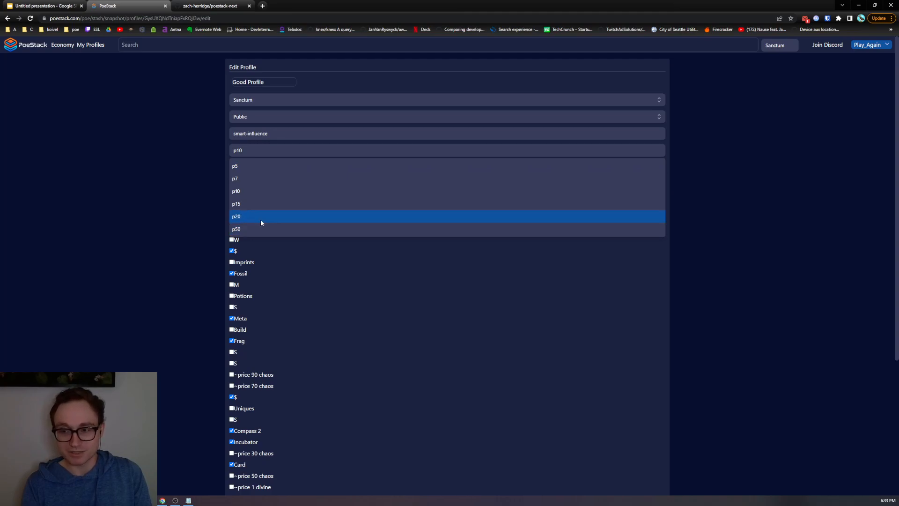
mouse_move(258, 220)
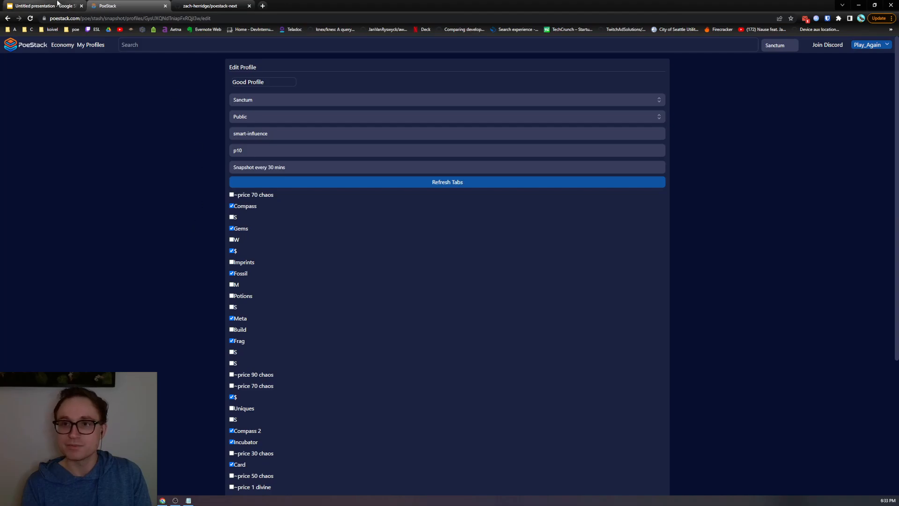
- Return to the deck on the Stock Based Pricing slide with its stock-range chart
left_click(43, 6)
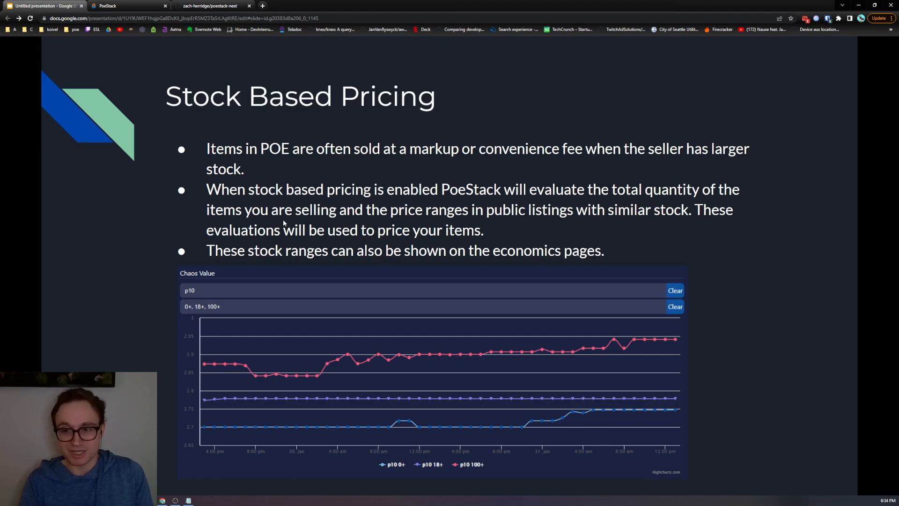
mouse_move(401, 117)
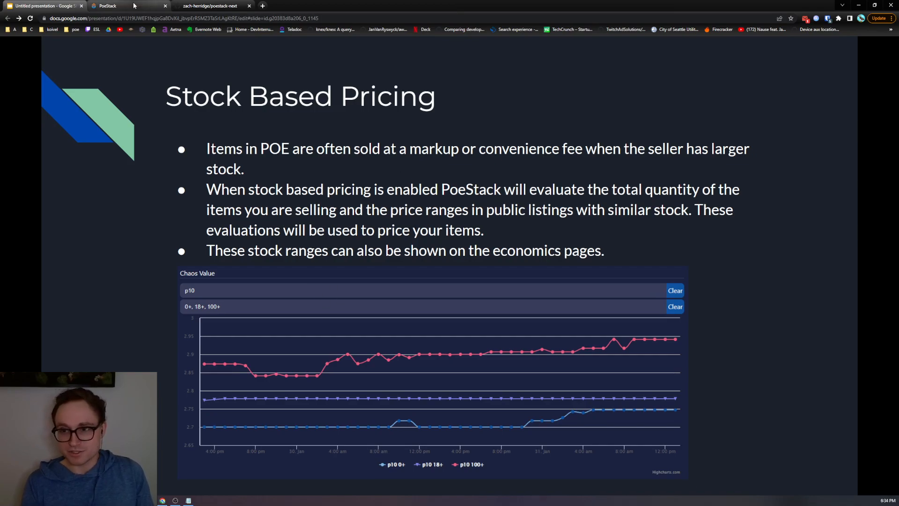
- Search PoeStack for 'essence hat' and open Deafening Essence Of Hatred
left_click(126, 6)
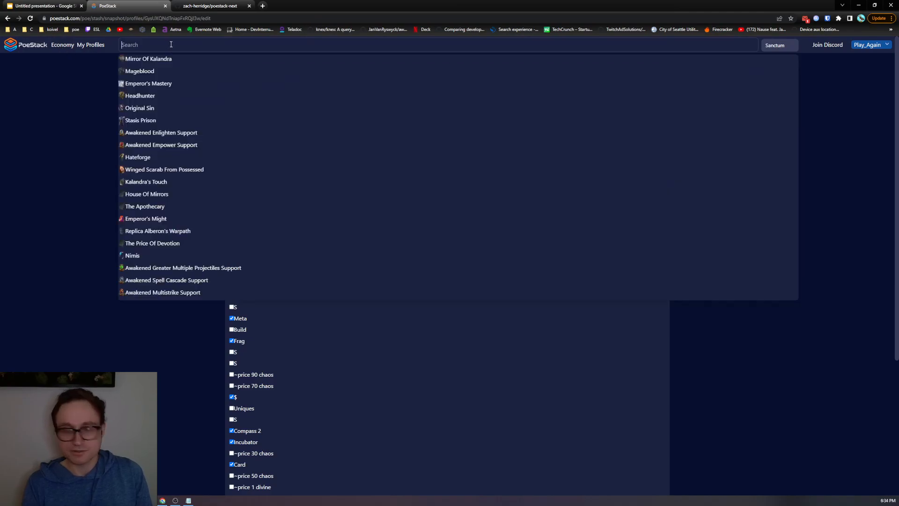
type("essence hat")
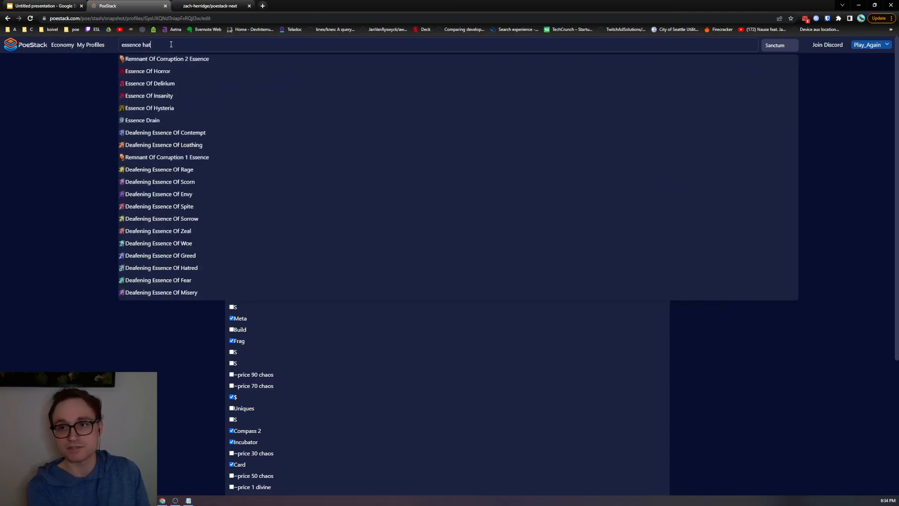
left_click(161, 268)
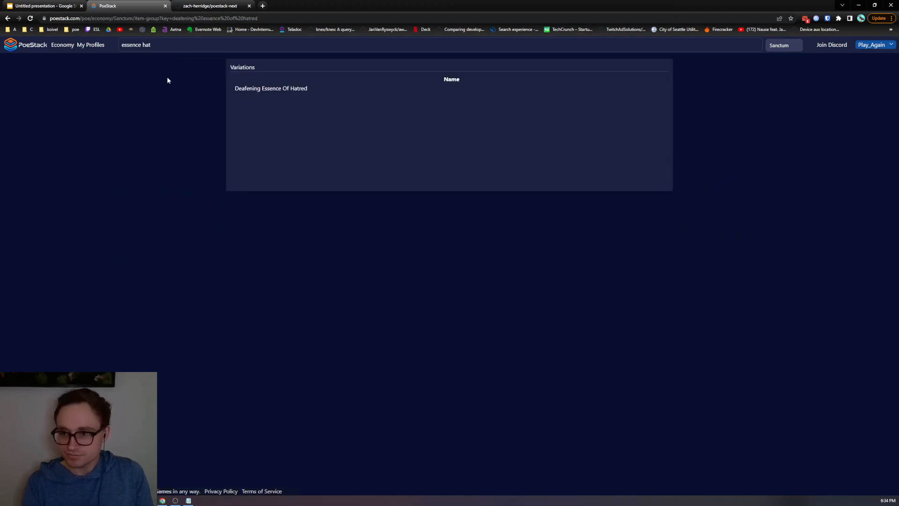
- Chart Deafening Essence Of Hatred at p10 only, adding the 30+ stock range beside 0+
left_click(271, 88)
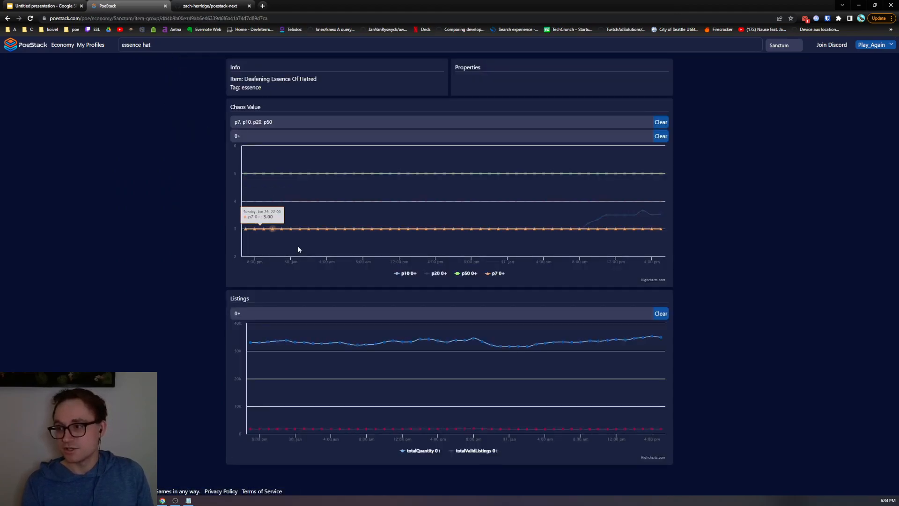
mouse_move(809, 249)
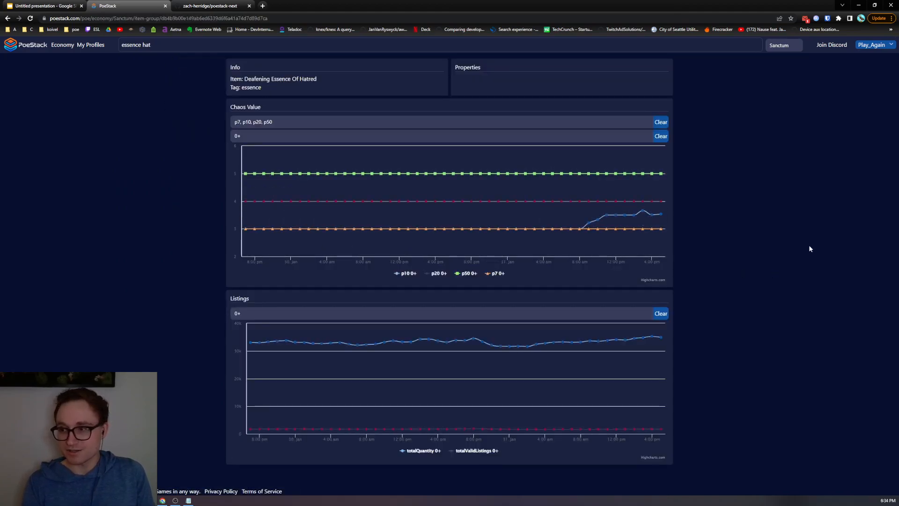
mouse_move(651, 229)
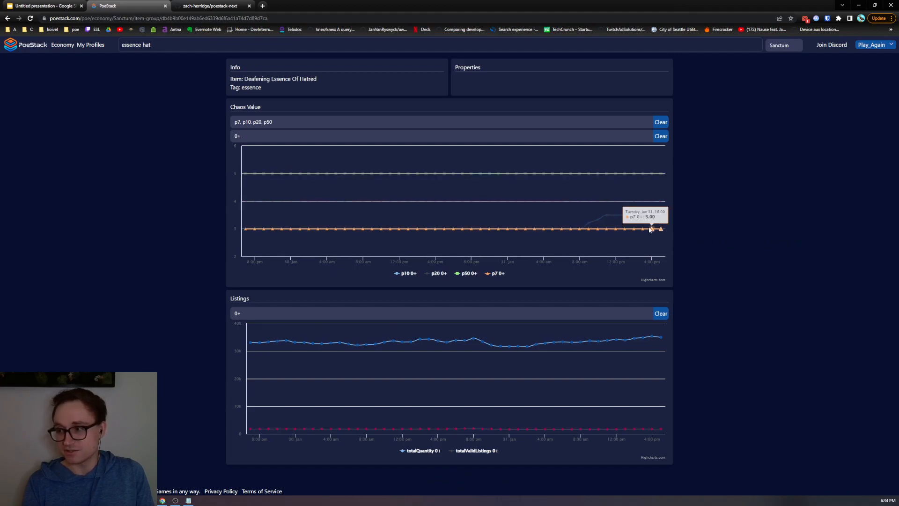
mouse_move(576, 224)
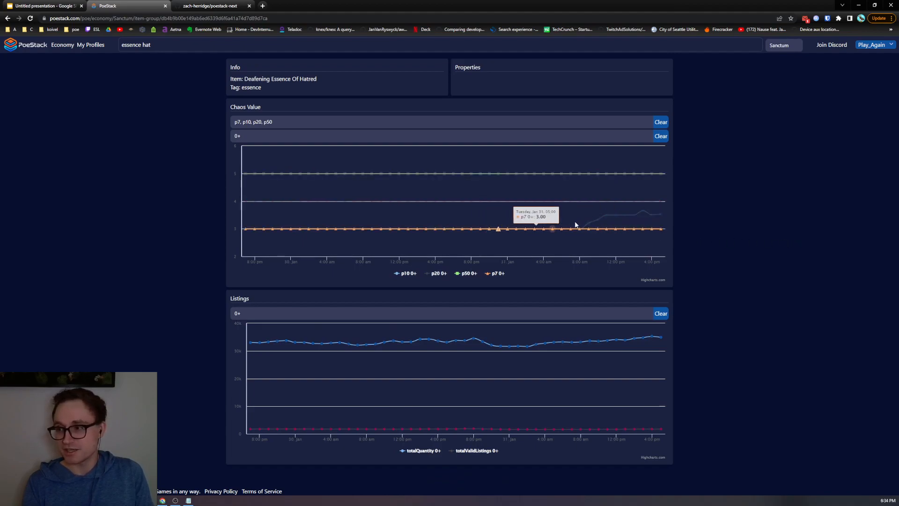
mouse_move(662, 214)
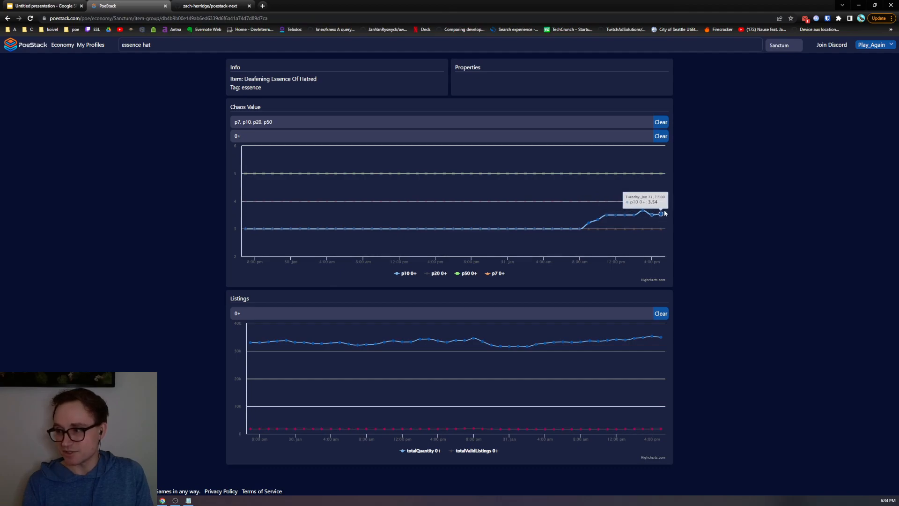
mouse_move(564, 201)
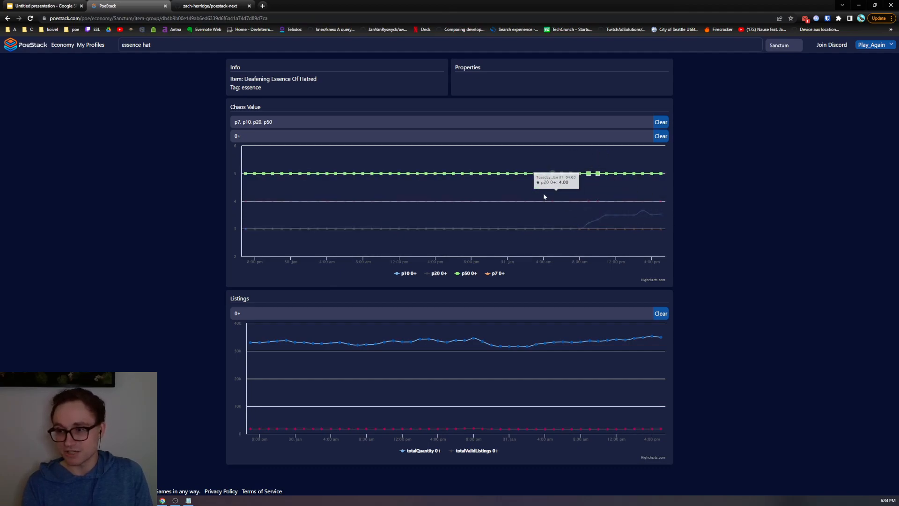
mouse_move(462, 200)
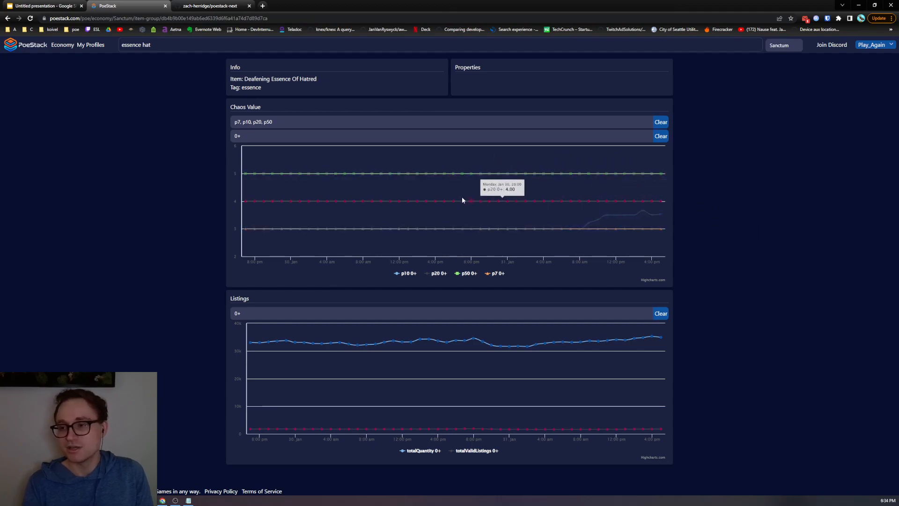
left_click(401, 136)
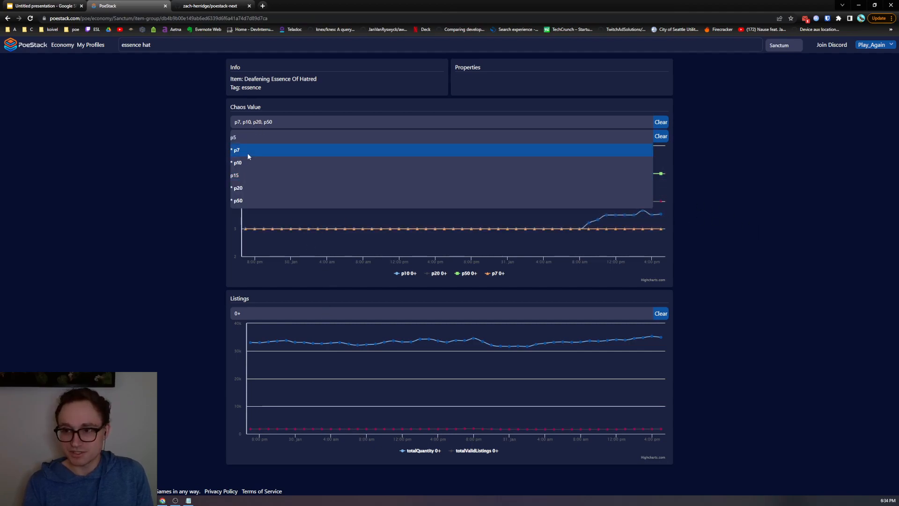
left_click(238, 162)
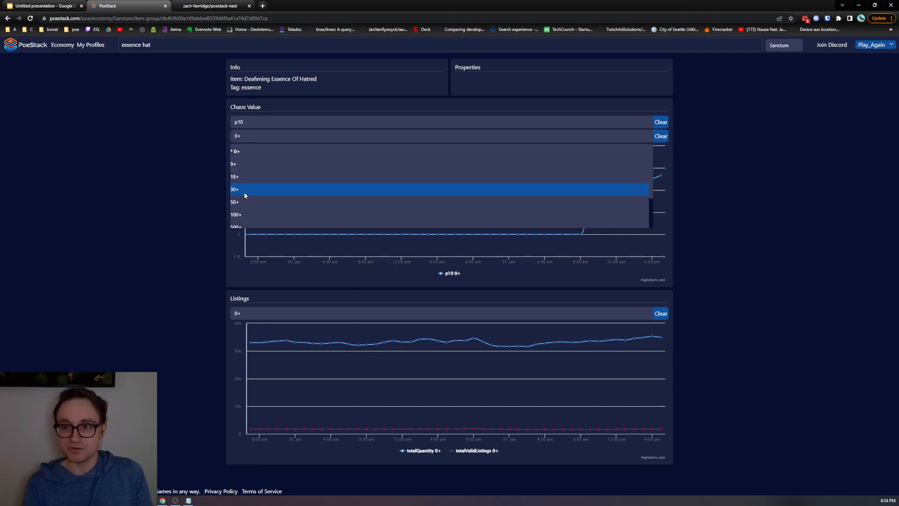
left_click(235, 189)
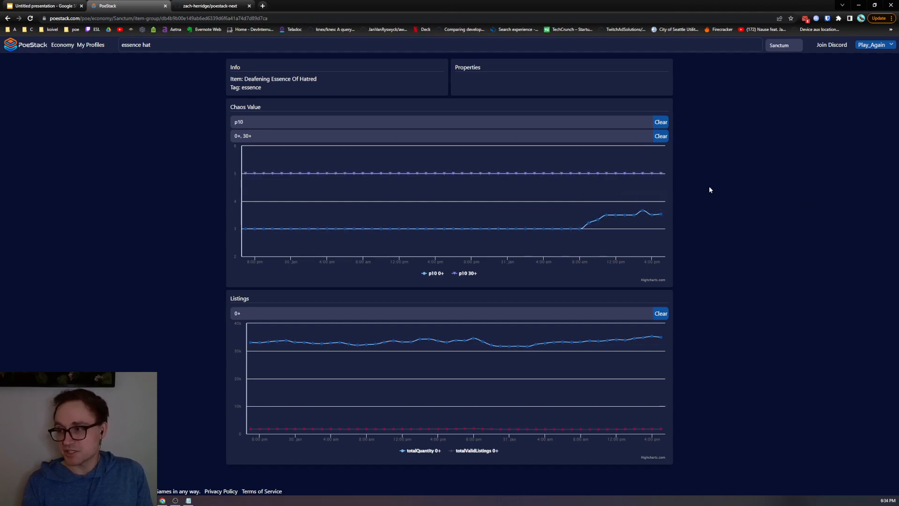
mouse_move(587, 223)
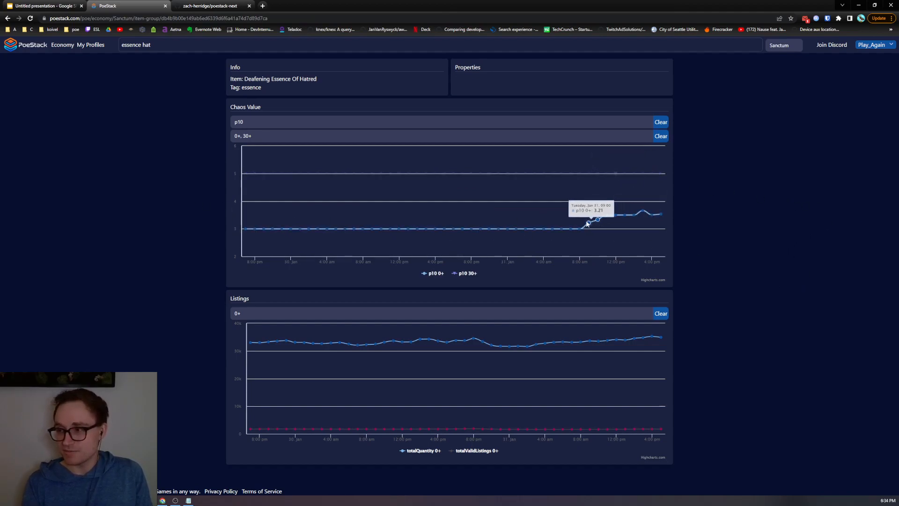
mouse_move(659, 224)
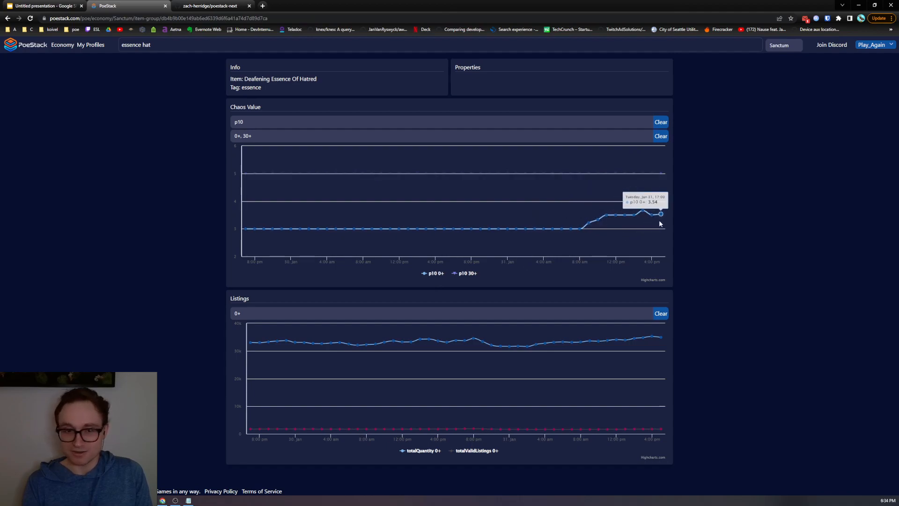
mouse_move(798, 245)
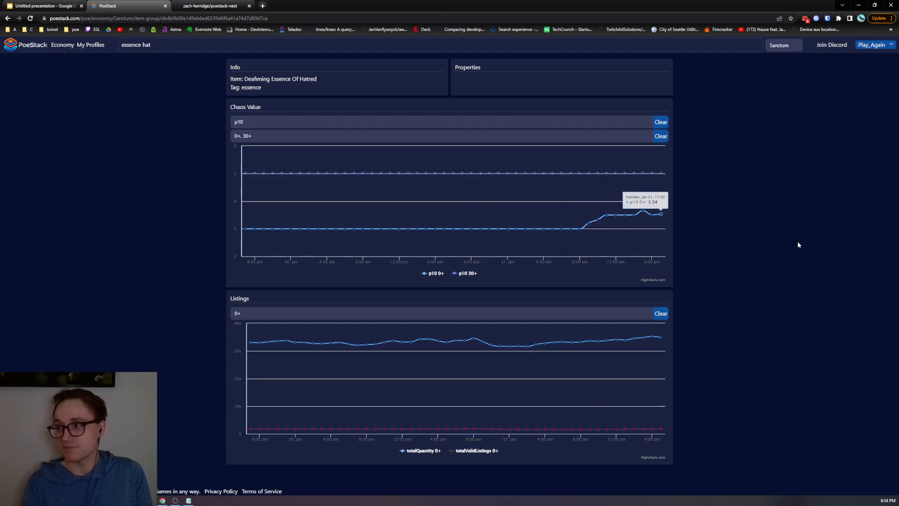
mouse_move(659, 172)
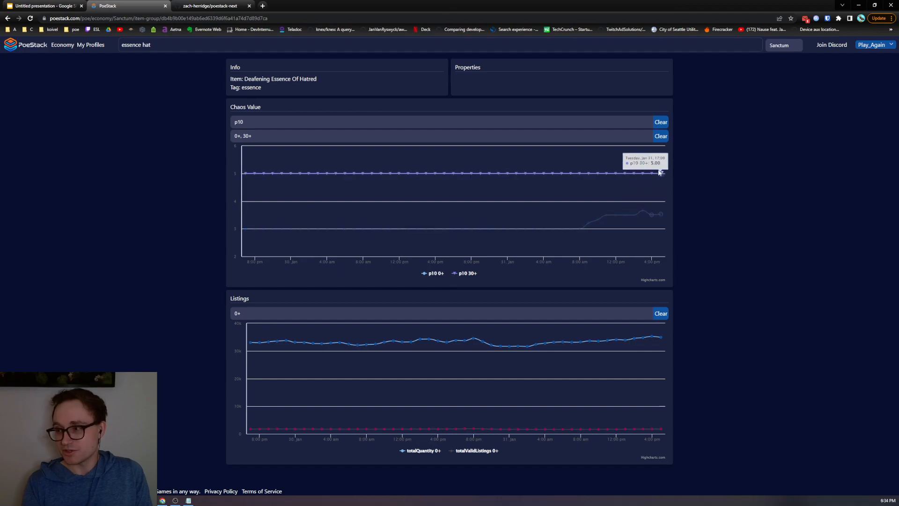
mouse_move(475, 293)
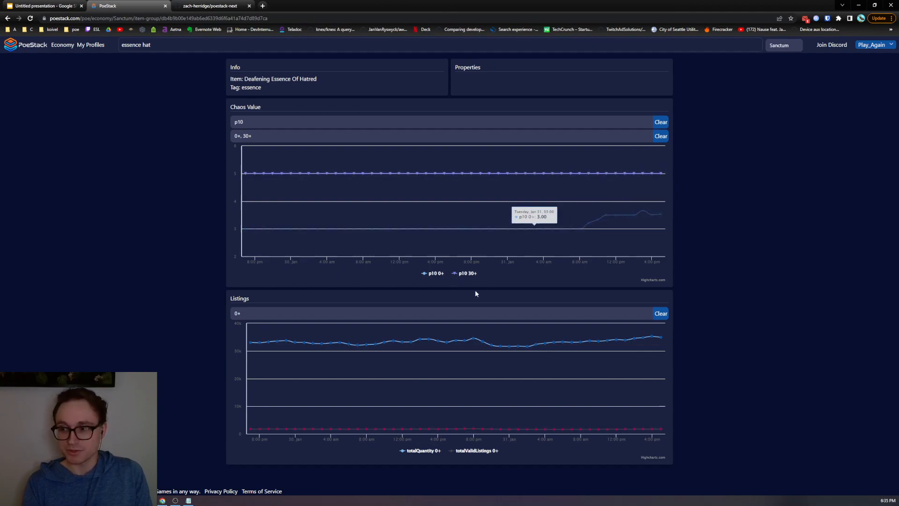
mouse_move(685, 240)
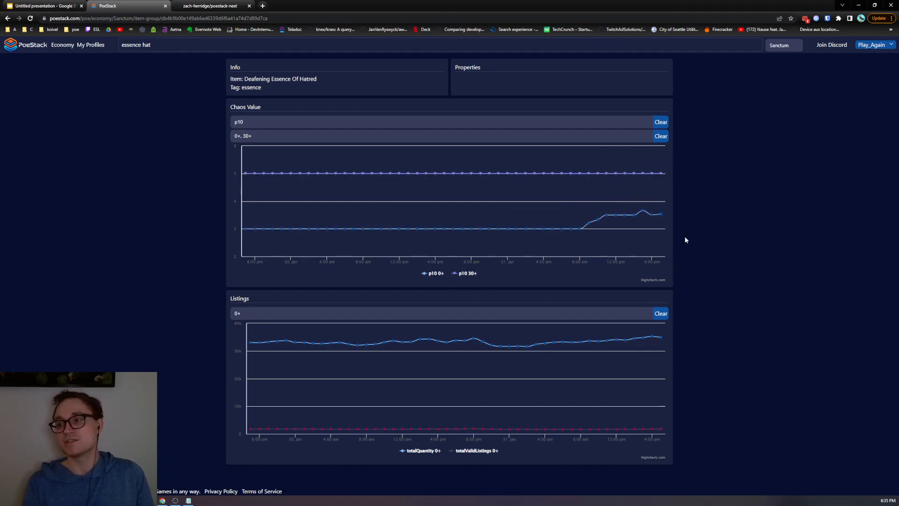
mouse_move(693, 248)
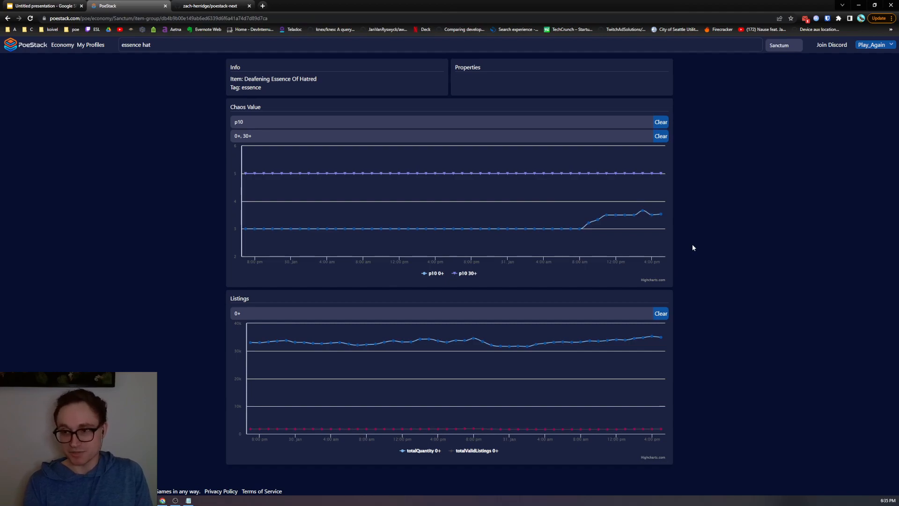
mouse_move(615, 216)
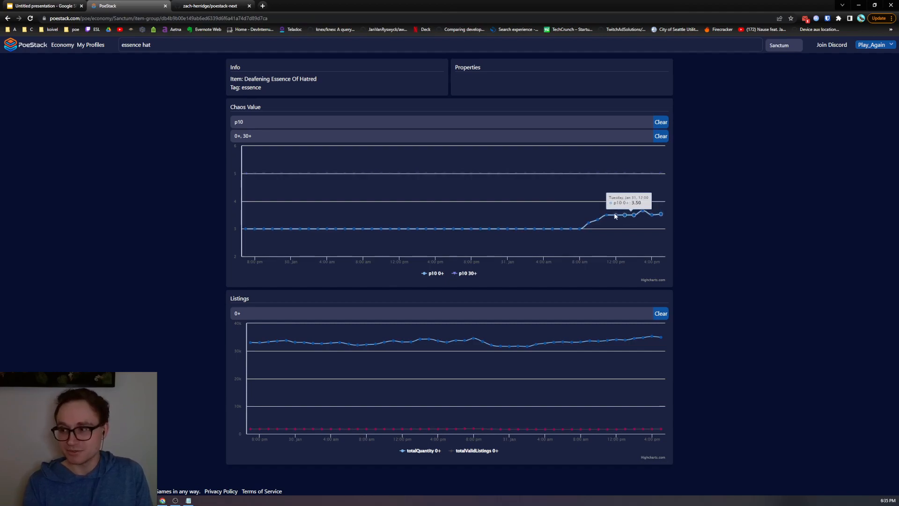
mouse_move(614, 217)
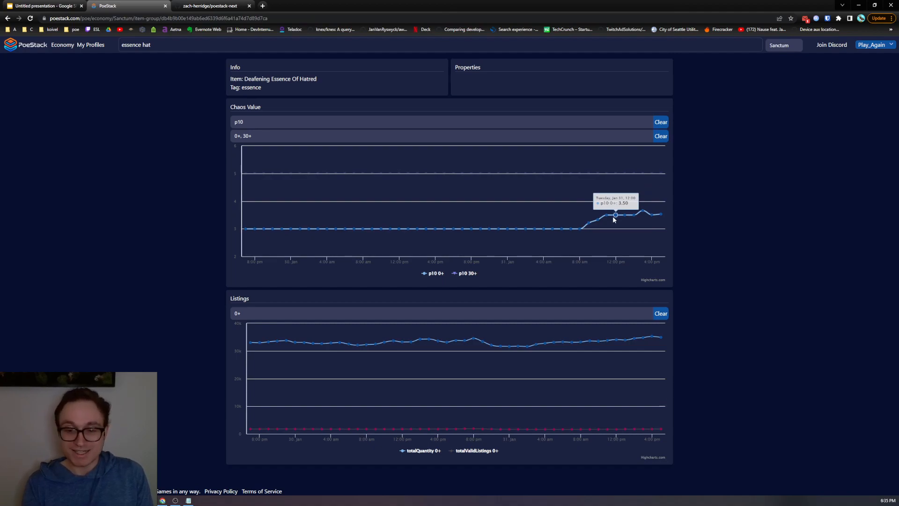
mouse_move(656, 224)
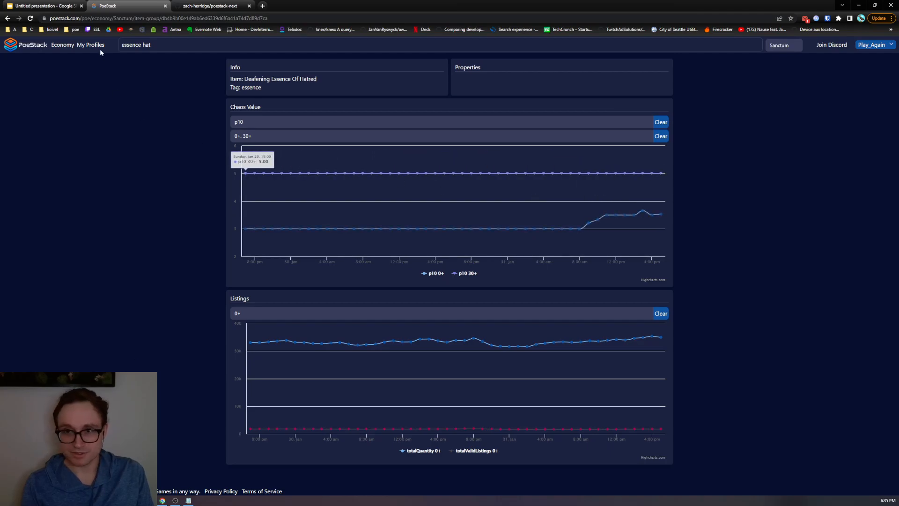
- Edit Good Profile from My Profiles, changing influence from none to 'smart-influence'
left_click(90, 45)
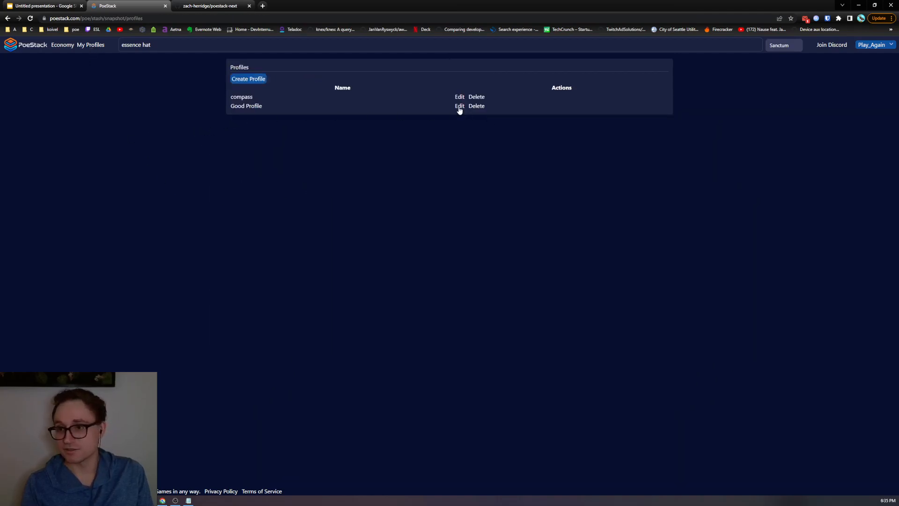
left_click(459, 105)
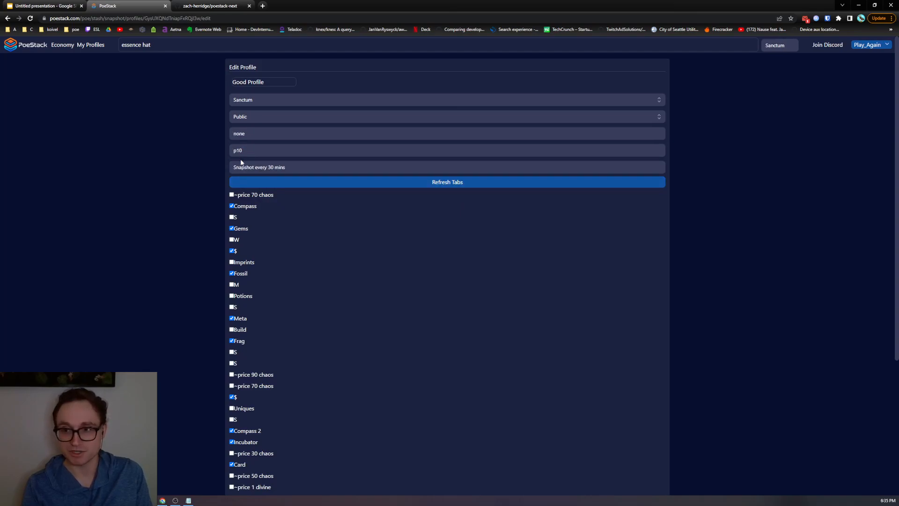
type("smart-influence")
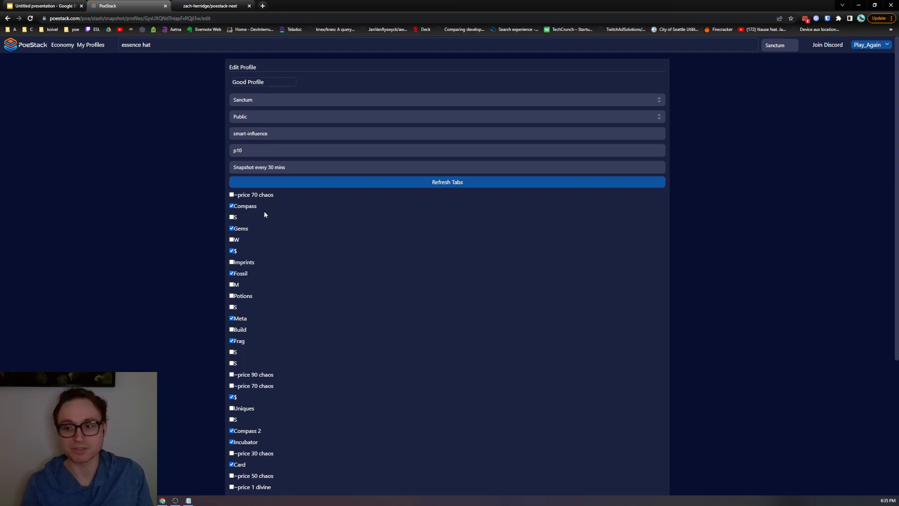
- Advance the deck to Price Overrides, then show PoeStack's Good Profile snapshot page
left_click(45, 5)
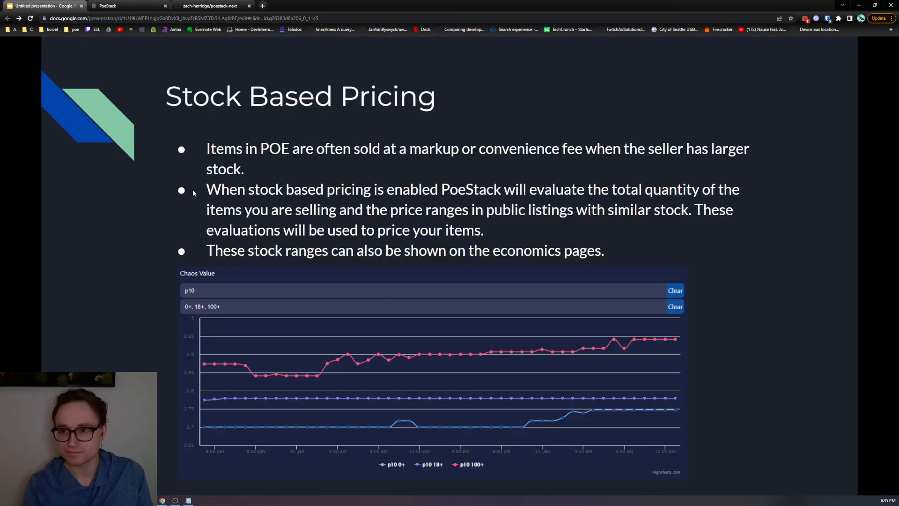
key("Right")
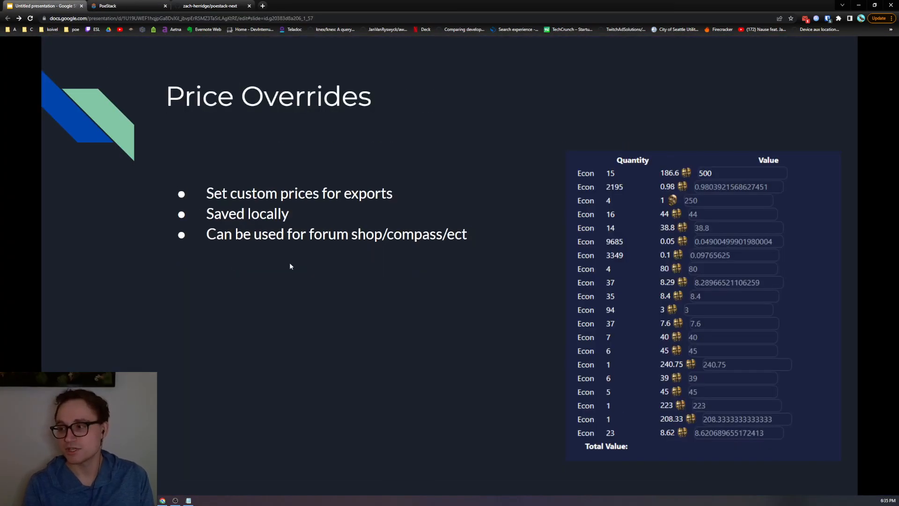
left_click(126, 6)
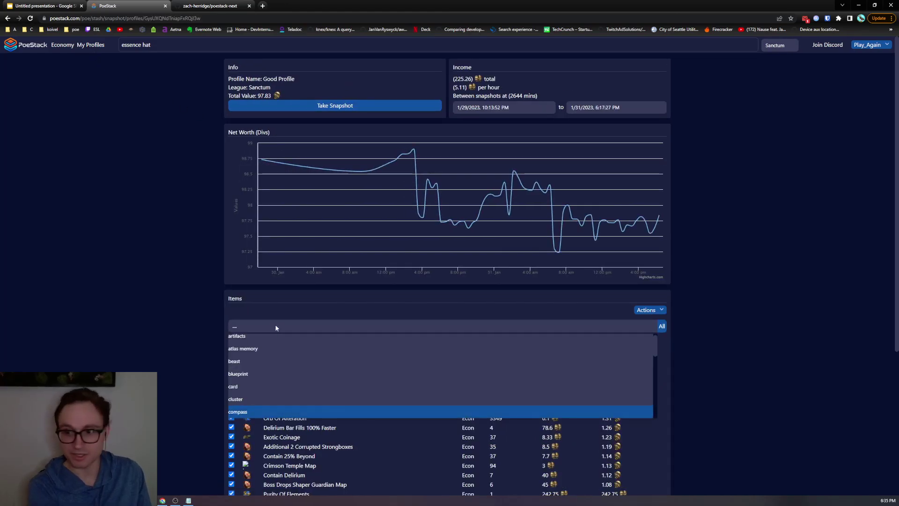
- Filter the snapshot items to the compass tag and enable price overrides
left_click(238, 411)
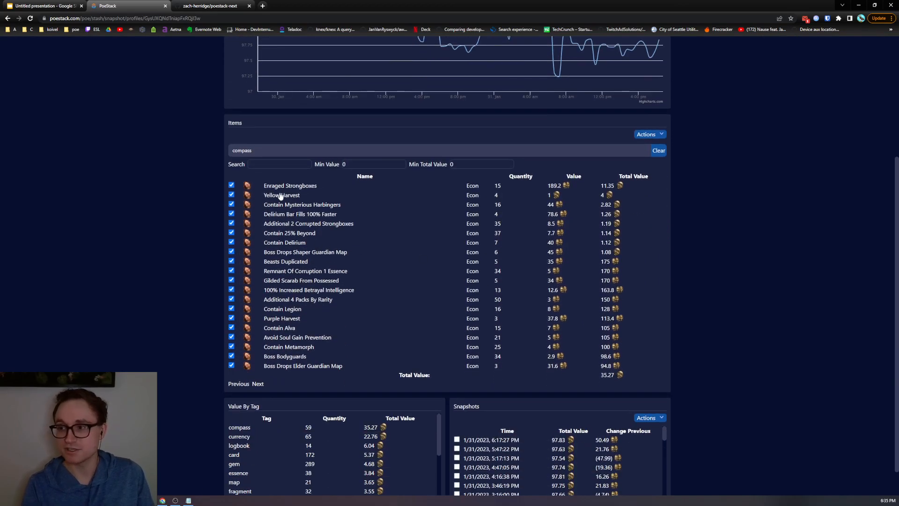
mouse_move(599, 200)
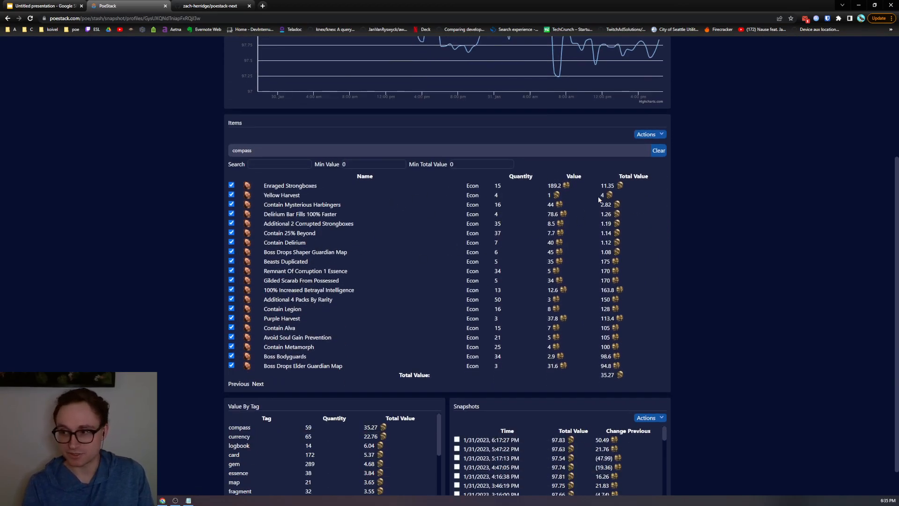
mouse_move(573, 189)
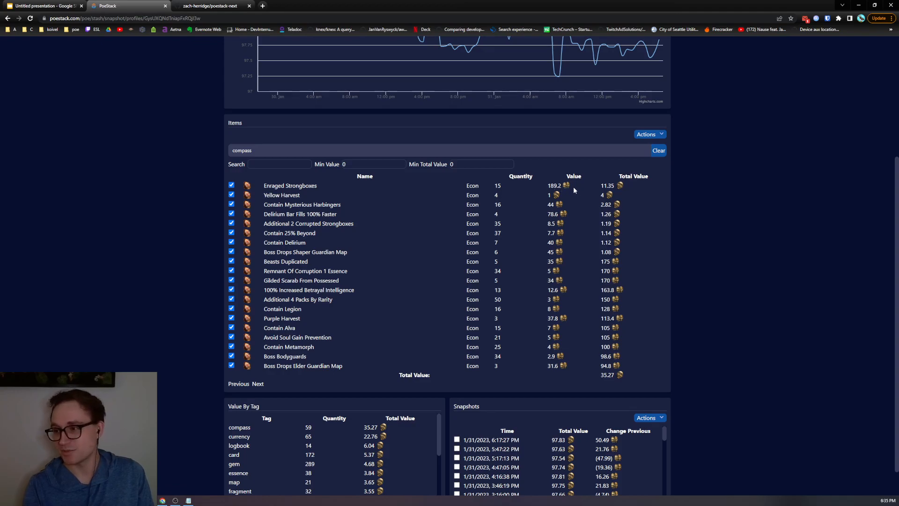
left_click(646, 134)
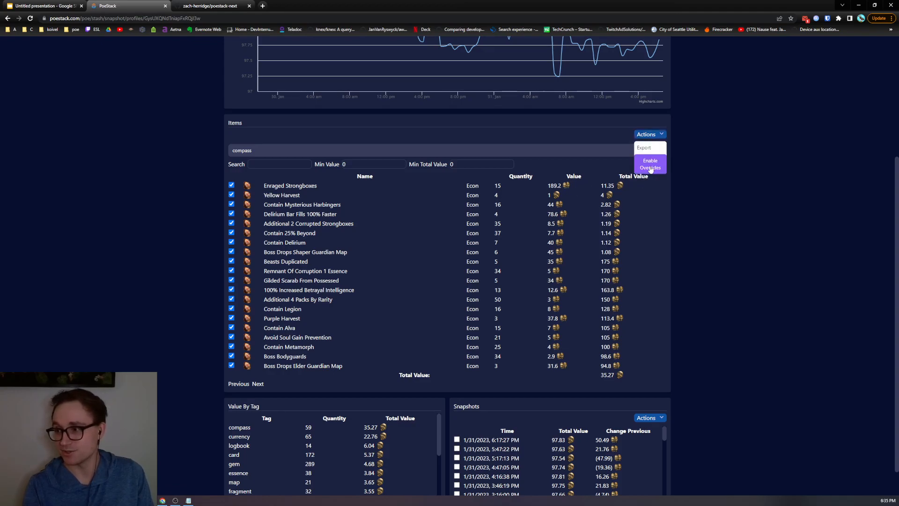
left_click(649, 163)
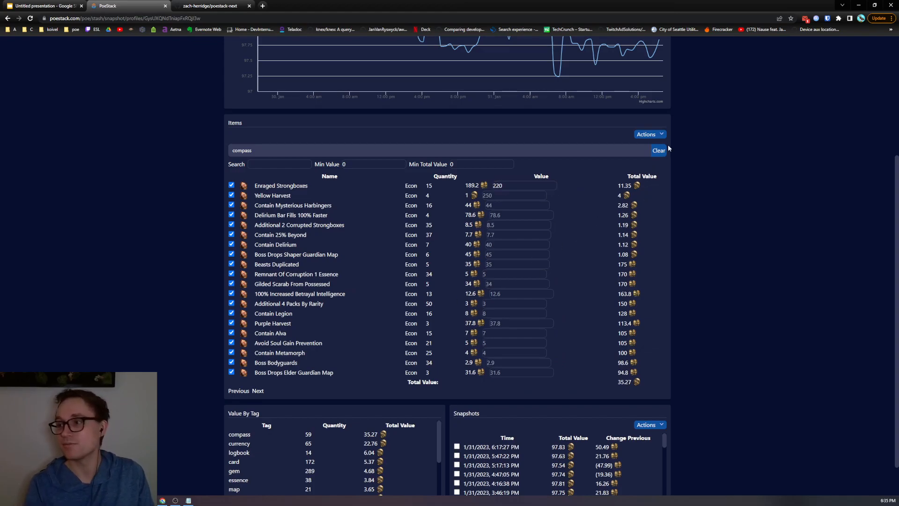
- Export the compass items with IGN 'Zach', copy the listing, and disable overrides
left_click(646, 135)
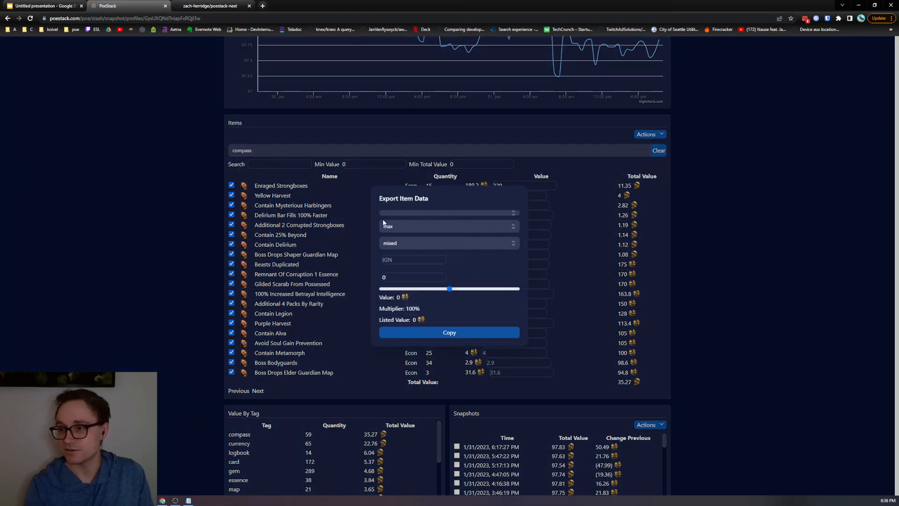
left_click(449, 211)
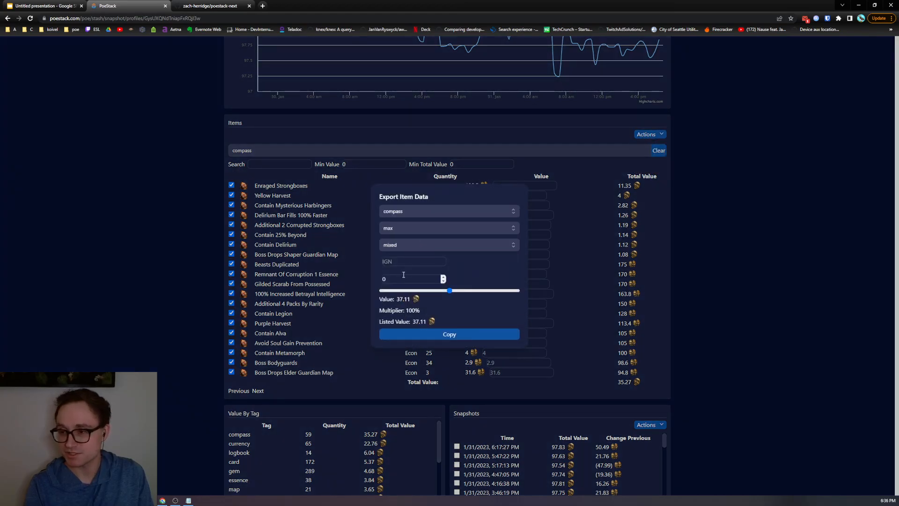
type("ZachSanct")
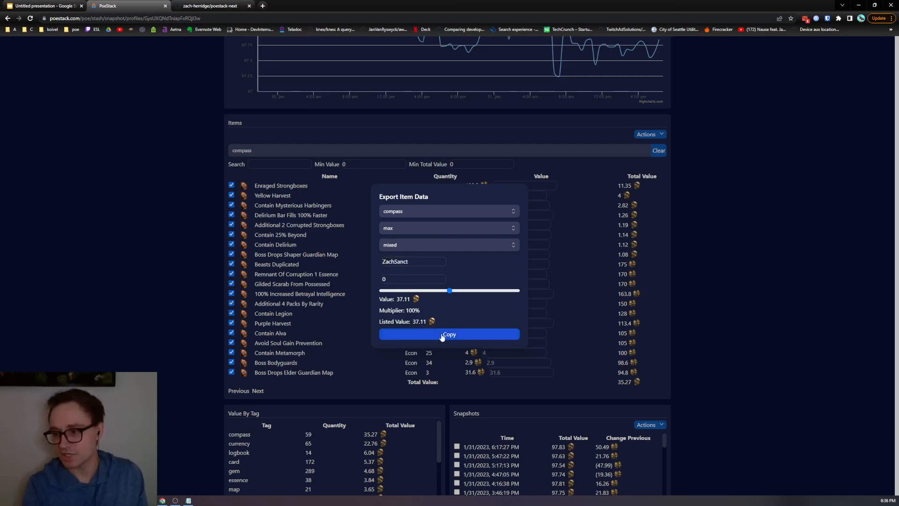
left_click(448, 334)
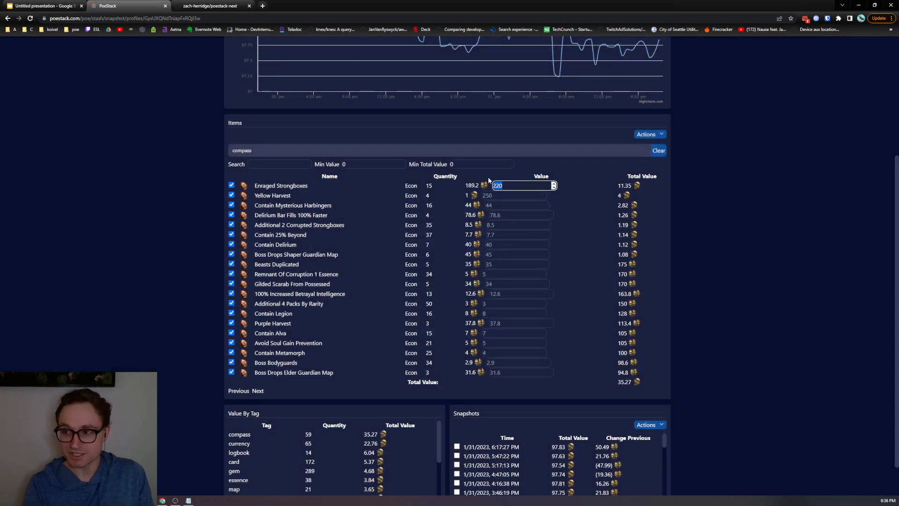
mouse_move(577, 179)
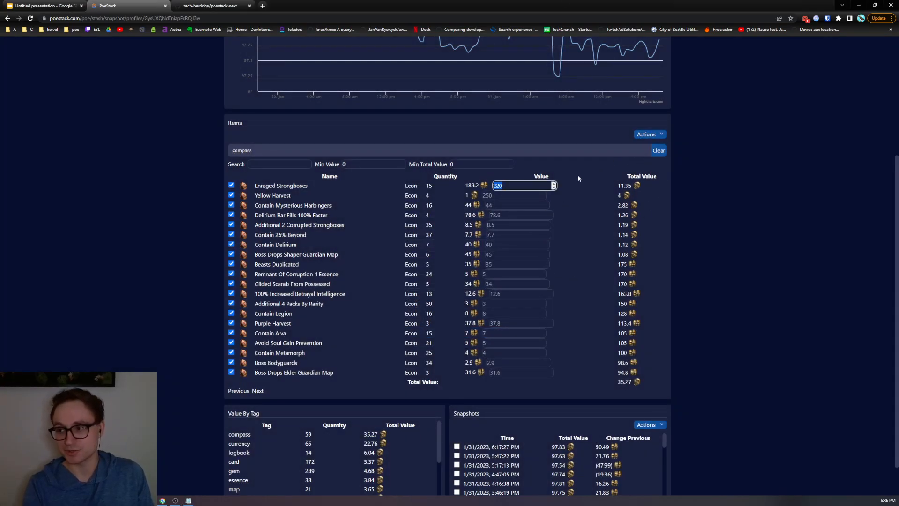
left_click(646, 134)
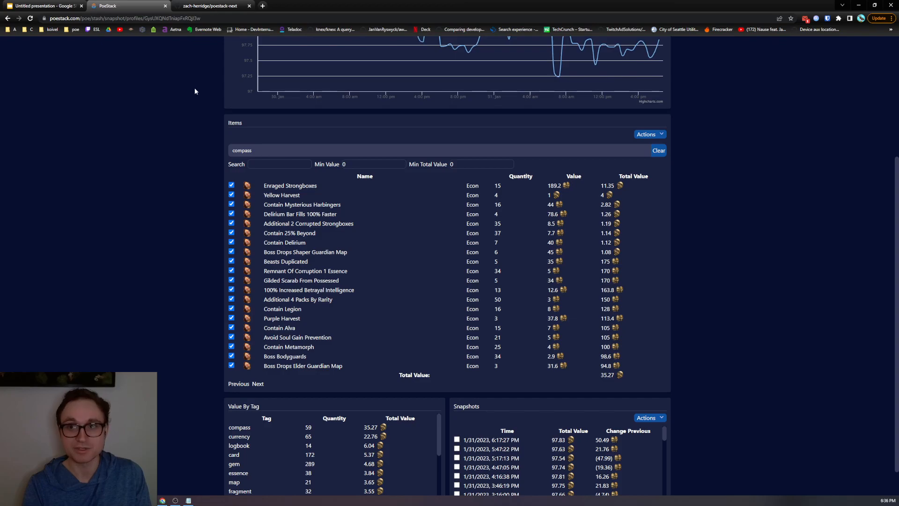
- Show the Better Item Variations and Uniques slide, then open PoeStack's unique item search
left_click(45, 6)
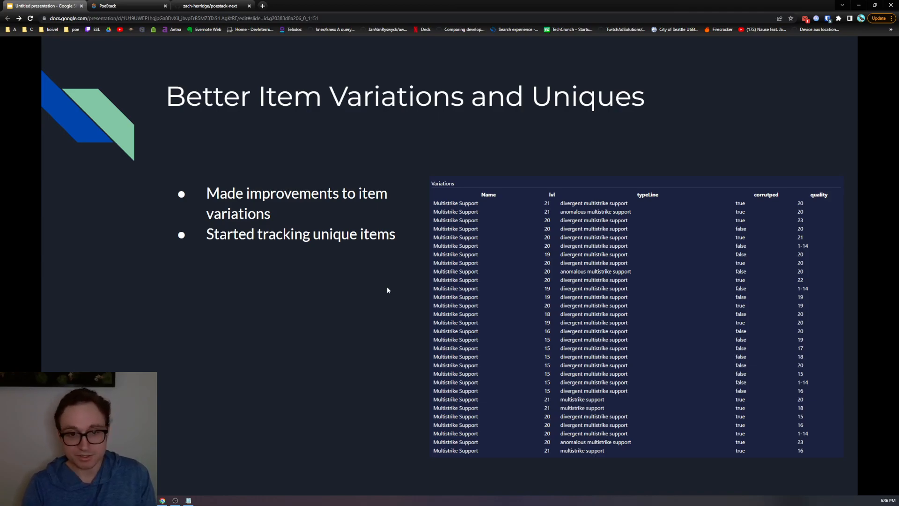
left_click(121, 6)
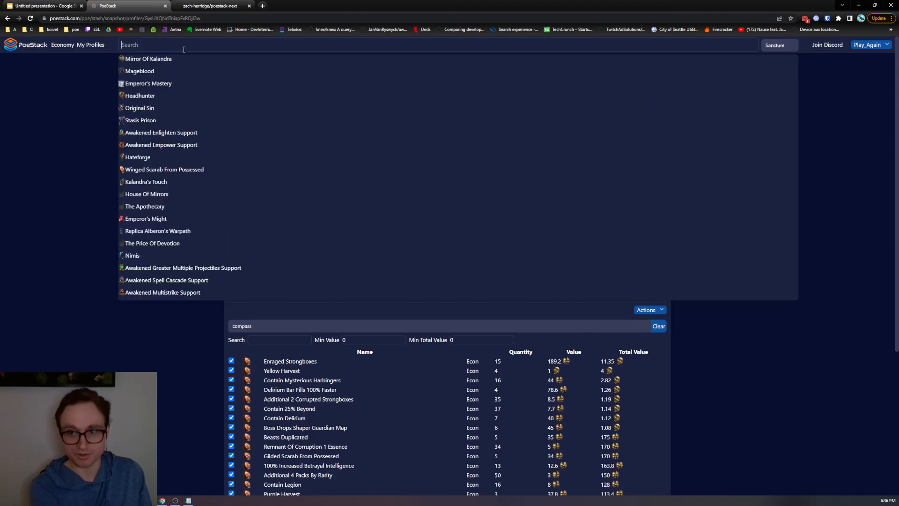
- Pick Original Sin from the search suggestions and open its uncorrupted variation's price history
left_click(140, 108)
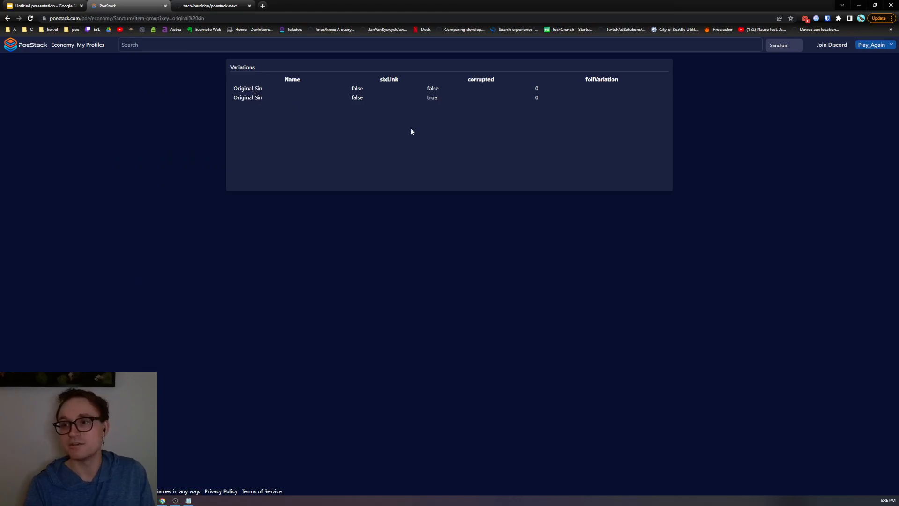
mouse_move(424, 111)
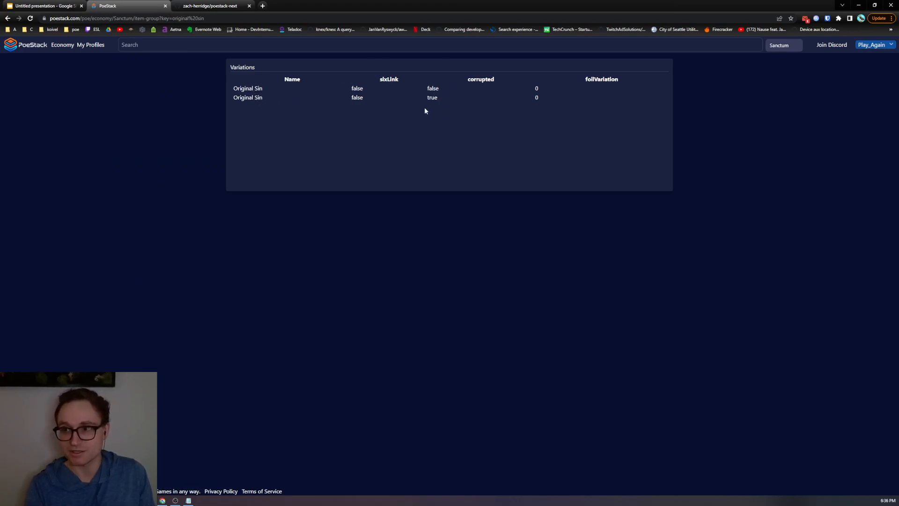
mouse_move(434, 113)
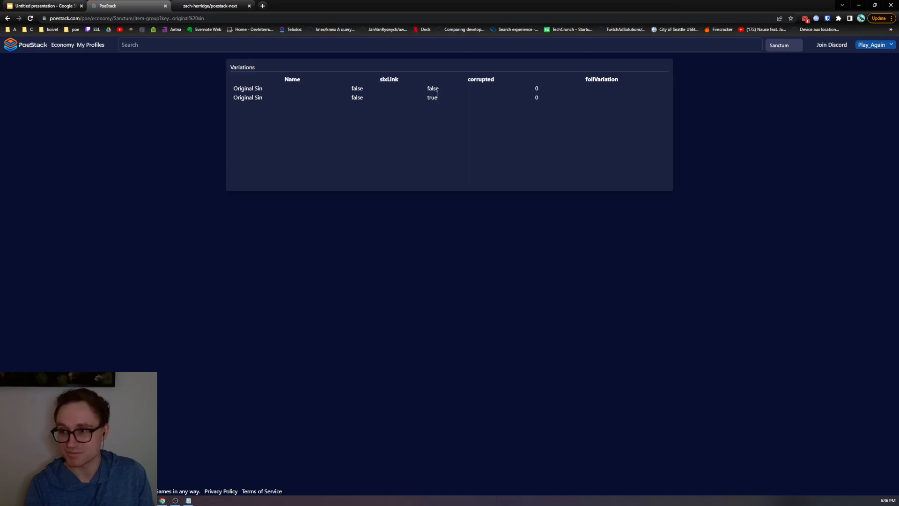
mouse_move(253, 89)
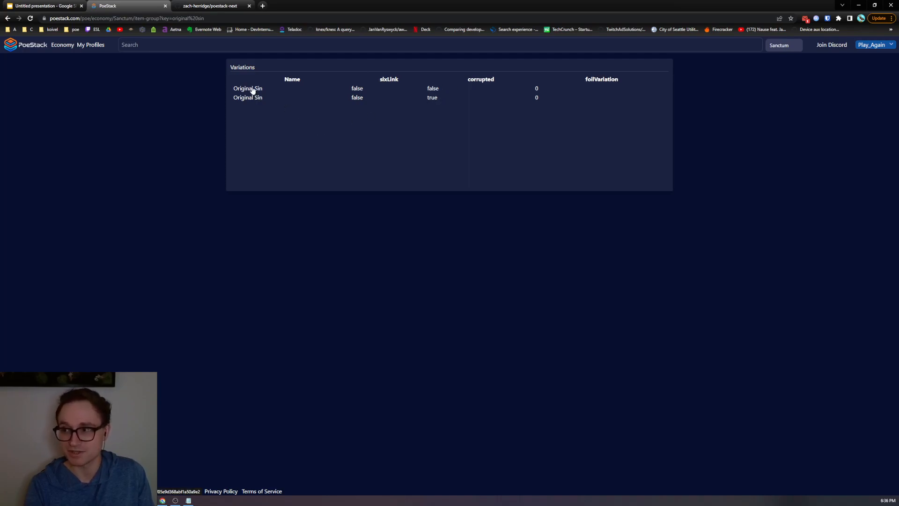
left_click(248, 88)
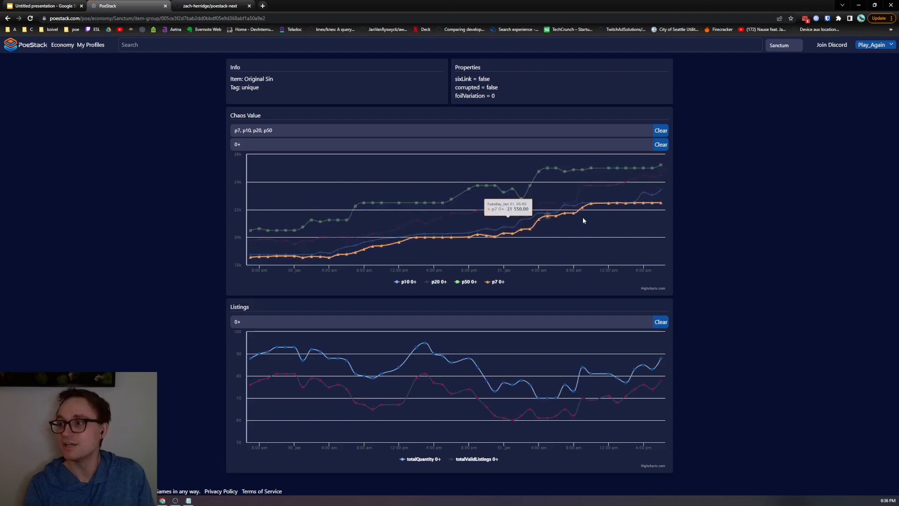
mouse_move(660, 373)
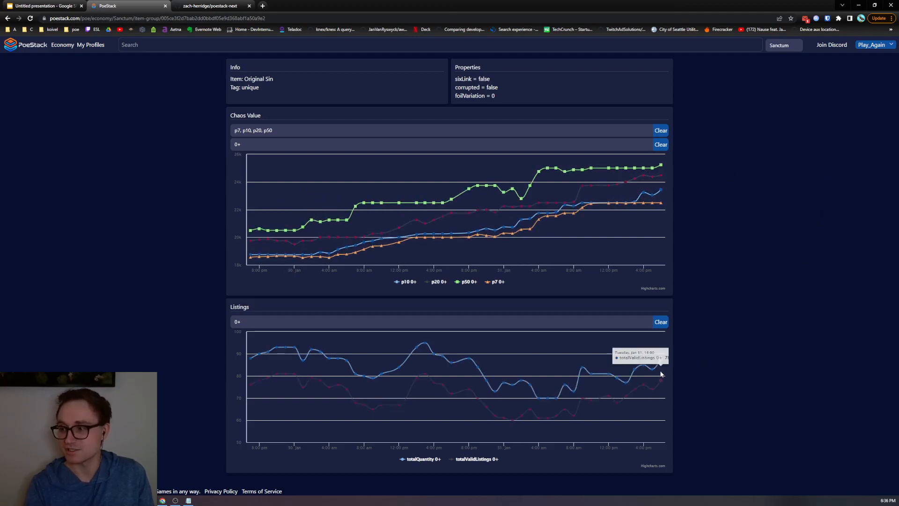
mouse_move(622, 373)
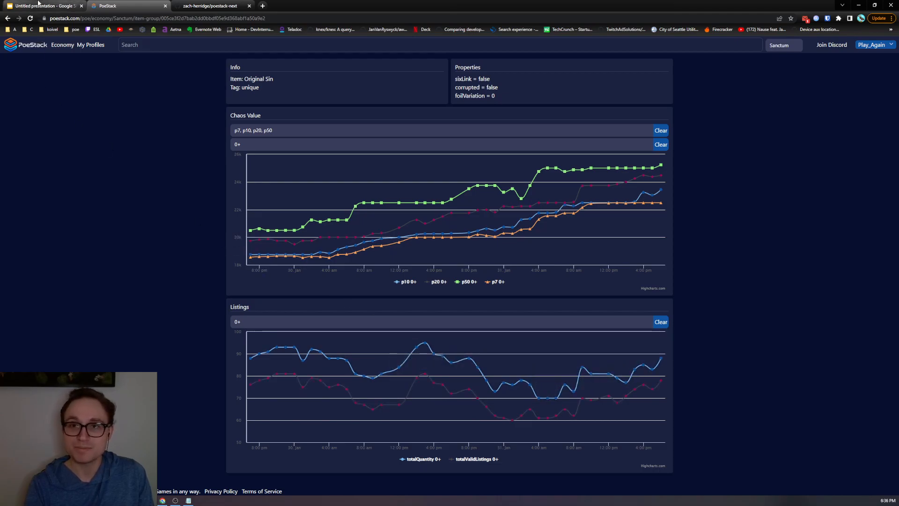
- Return to the Google Slides deck on the Better Item Variations and Uniques slide
left_click(43, 6)
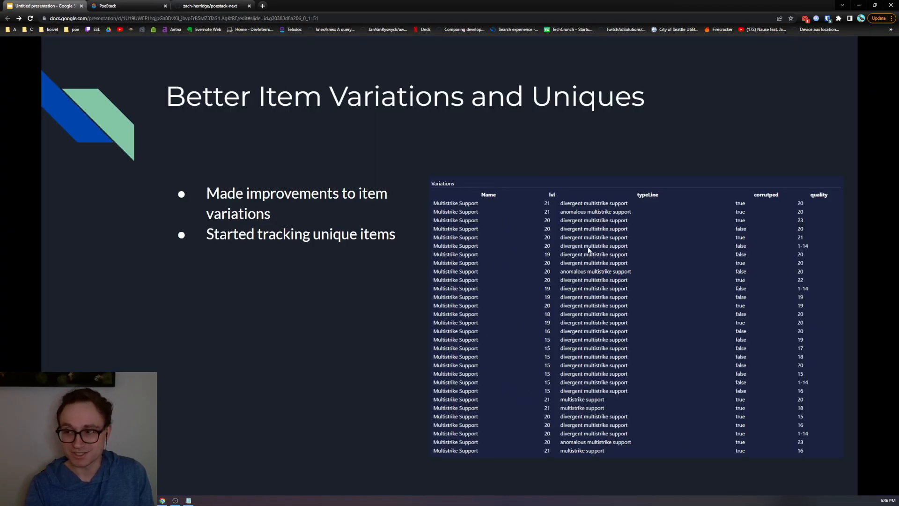
mouse_move(540, 294)
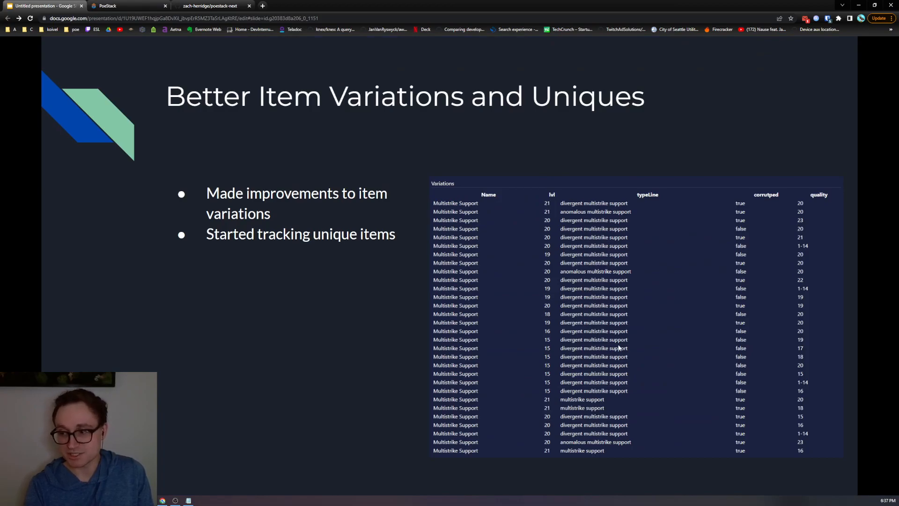
mouse_move(794, 212)
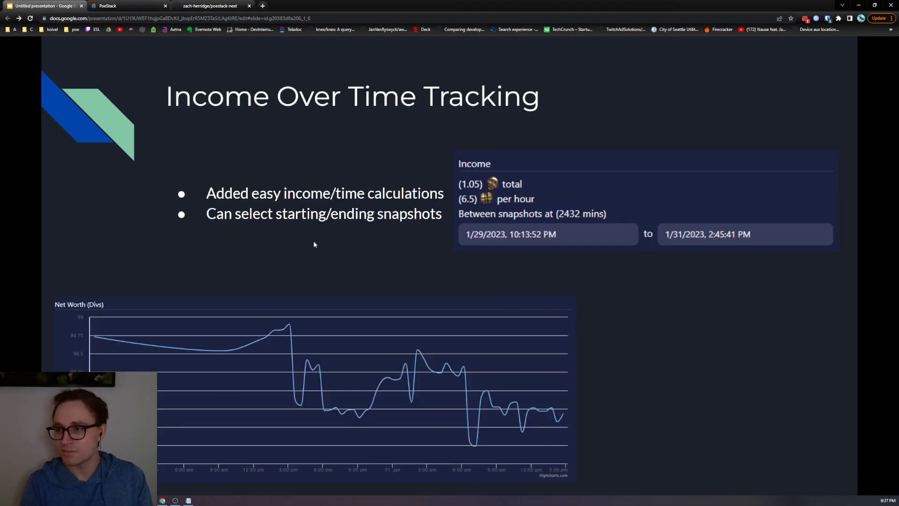
- Start PoeStack's income range at the 1/30/2023 1:55:58 PM snapshot, then return to the deck
left_click(129, 6)
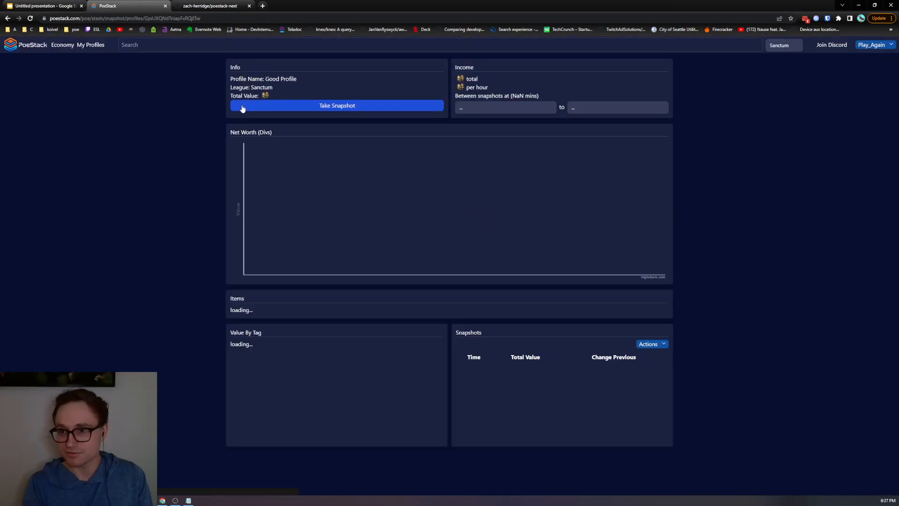
left_click(337, 106)
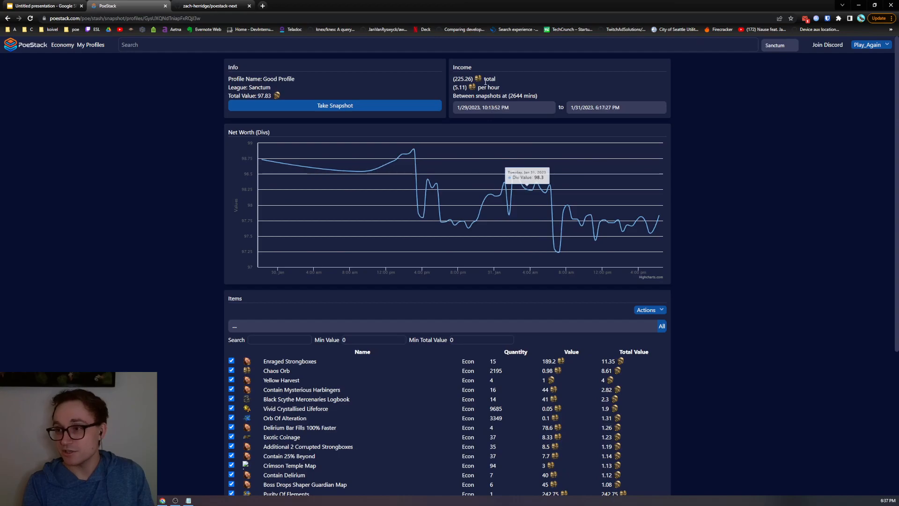
left_click(616, 107)
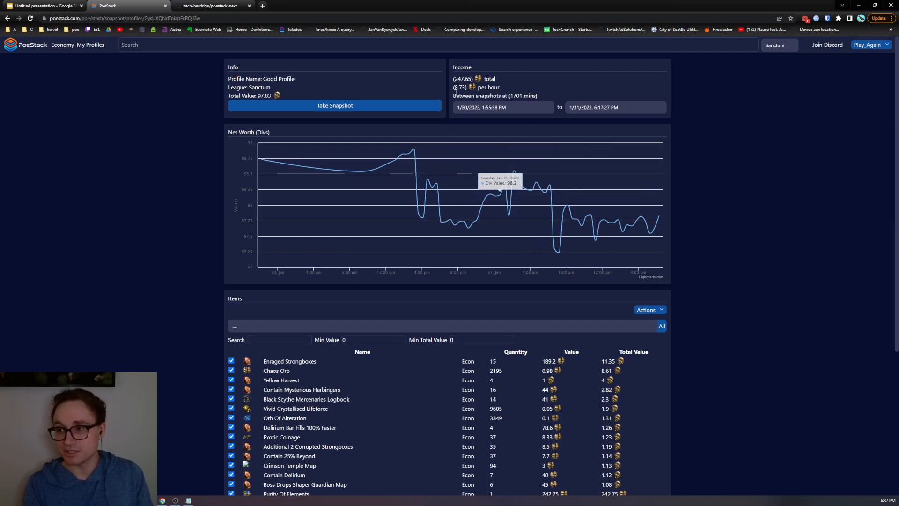
mouse_move(560, 123)
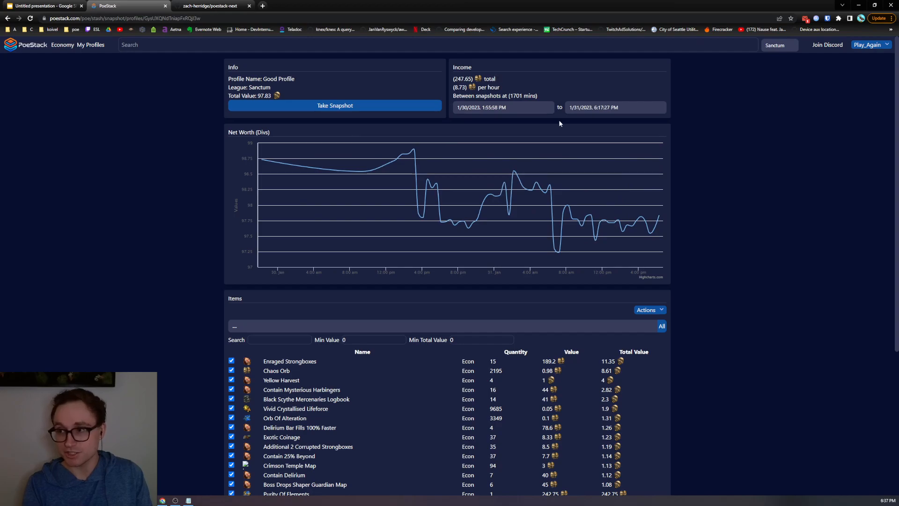
mouse_move(589, 275)
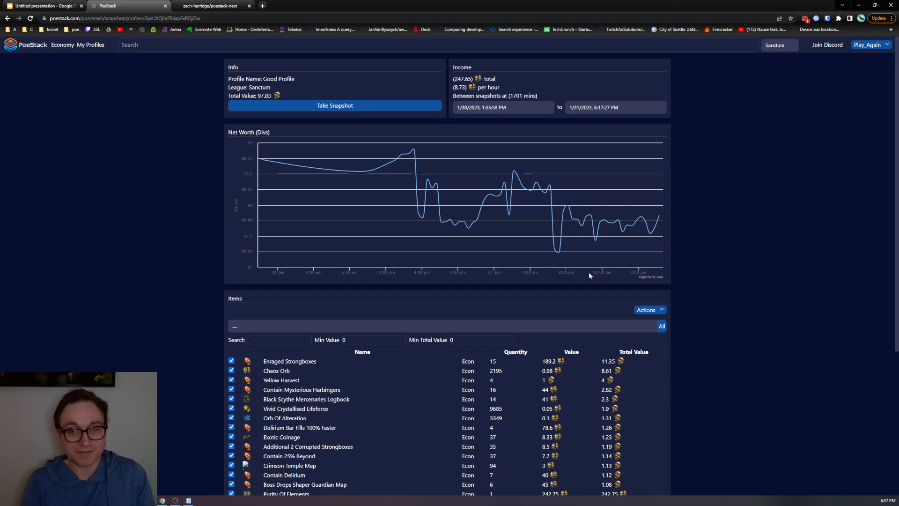
left_click(43, 6)
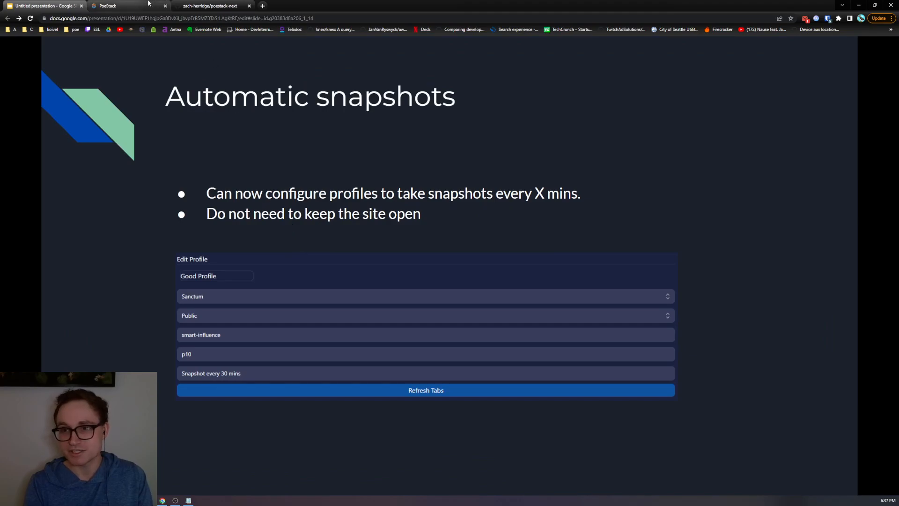
- Change Good Profile's snapshot interval from 30 to 15 minutes, then return to the deck
left_click(120, 6)
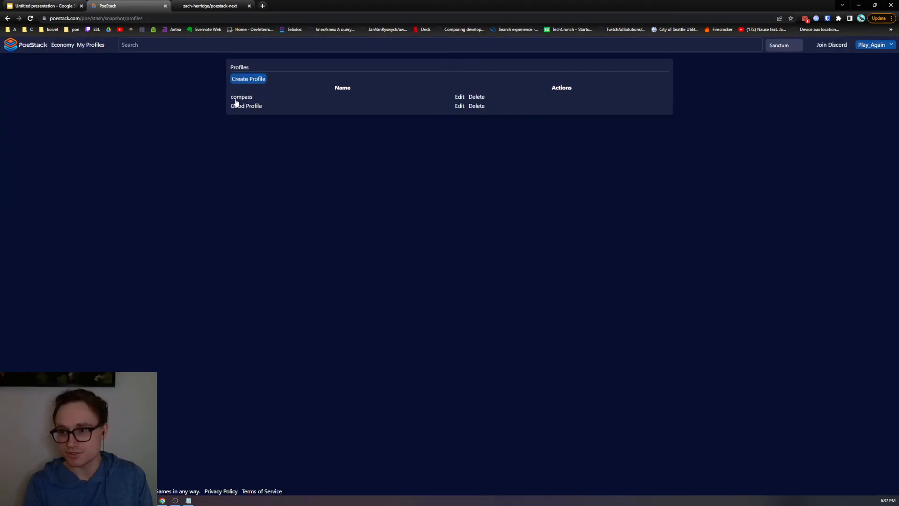
left_click(460, 107)
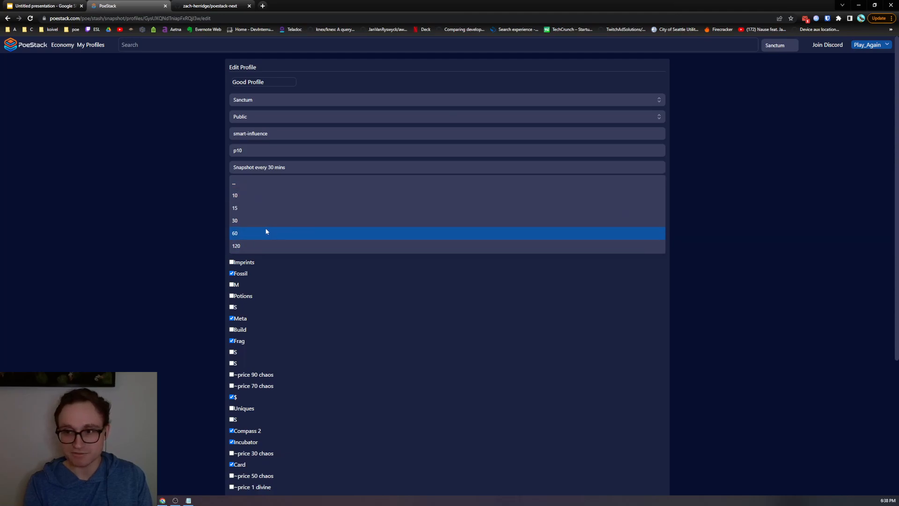
left_click(236, 246)
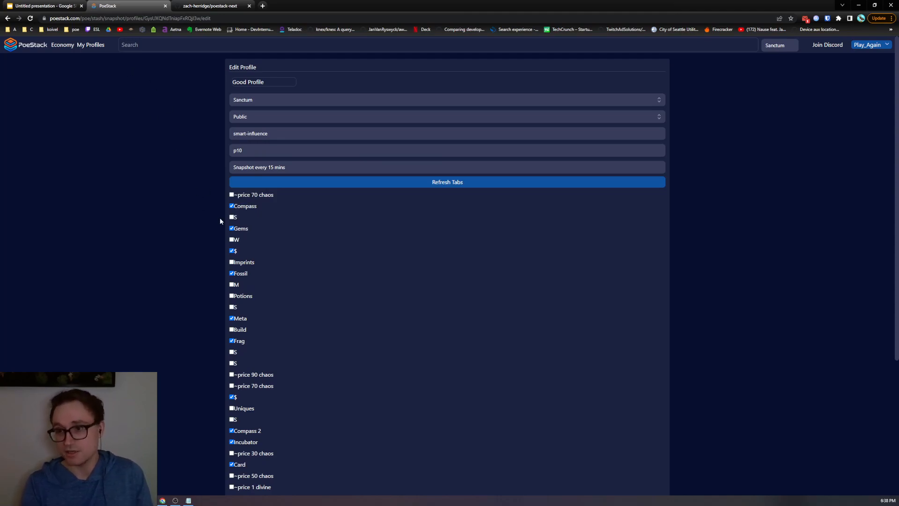
left_click(43, 6)
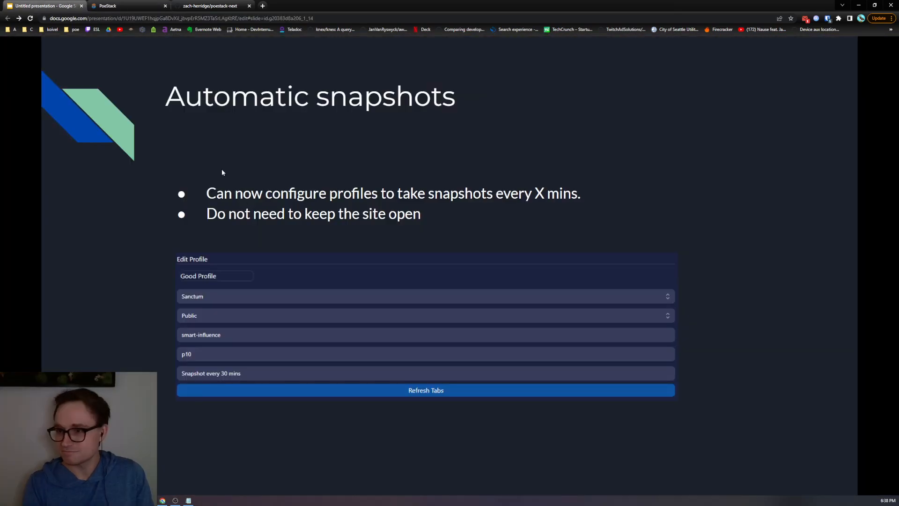
- Advance to Global Search, then search 'arak' in PoeStack and open uncorrupted Arakaali's Fang history
key("Right")
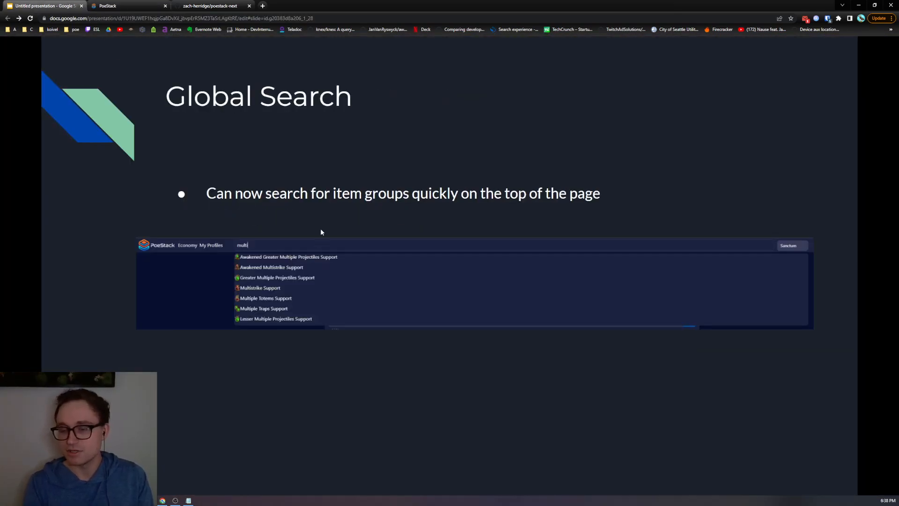
left_click(130, 6)
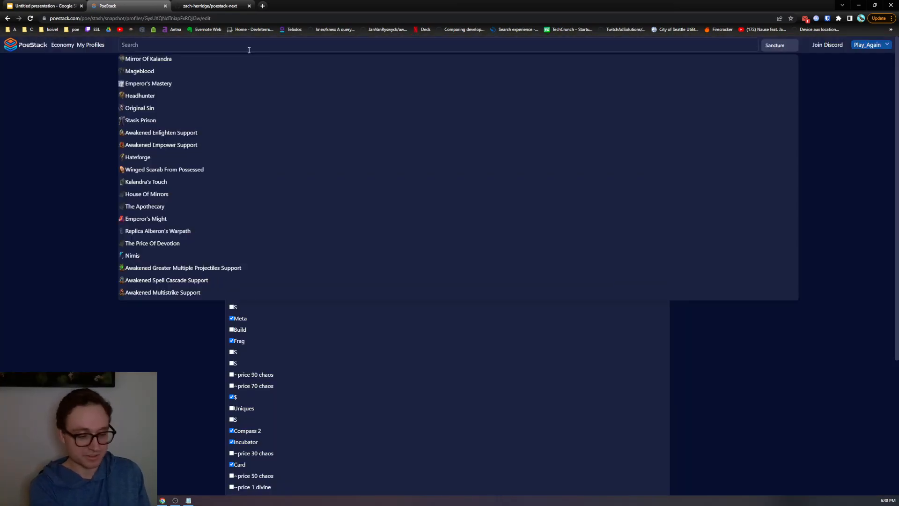
type("arak")
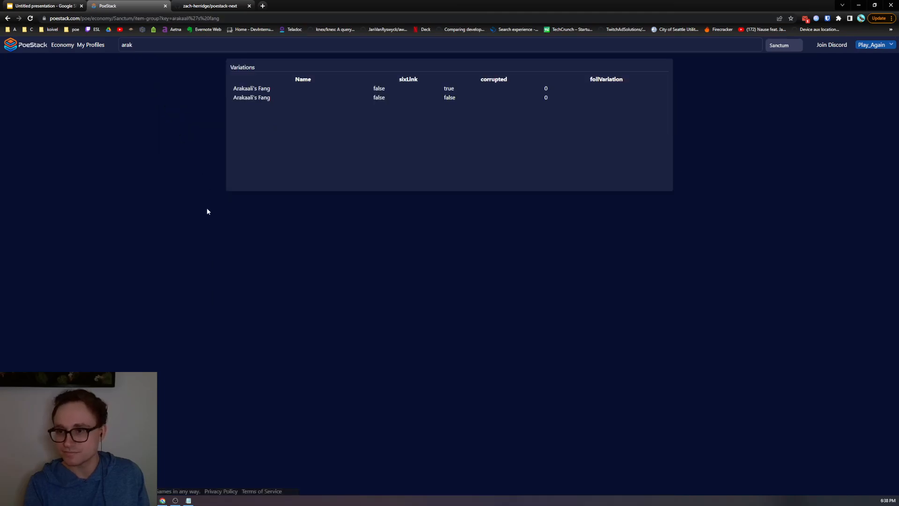
left_click(251, 96)
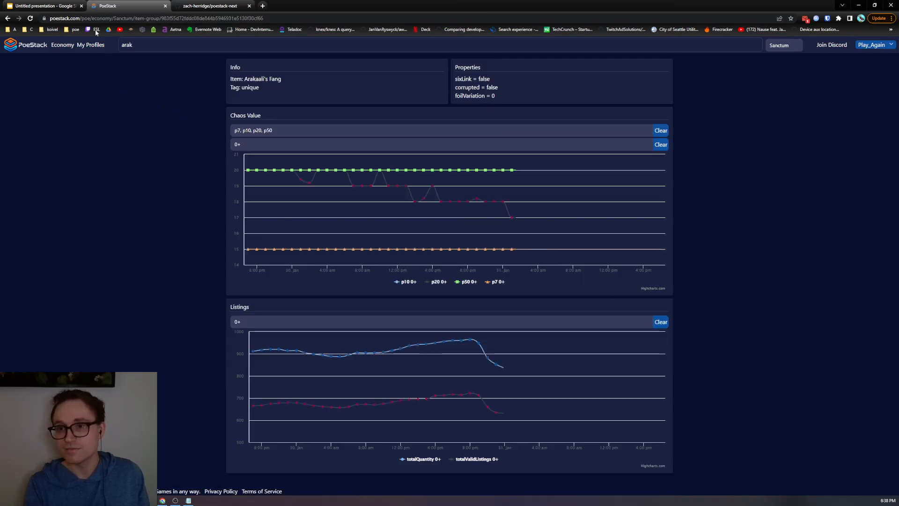
left_click(45, 6)
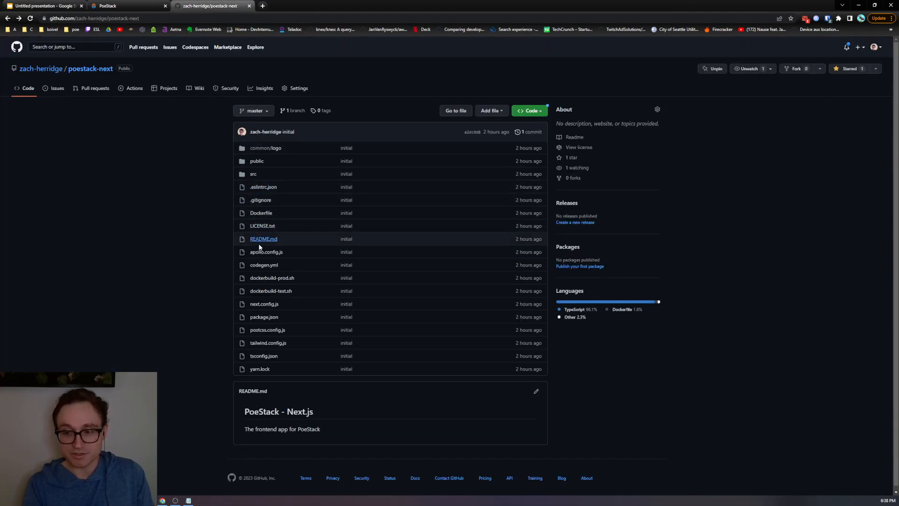
mouse_move(189, 167)
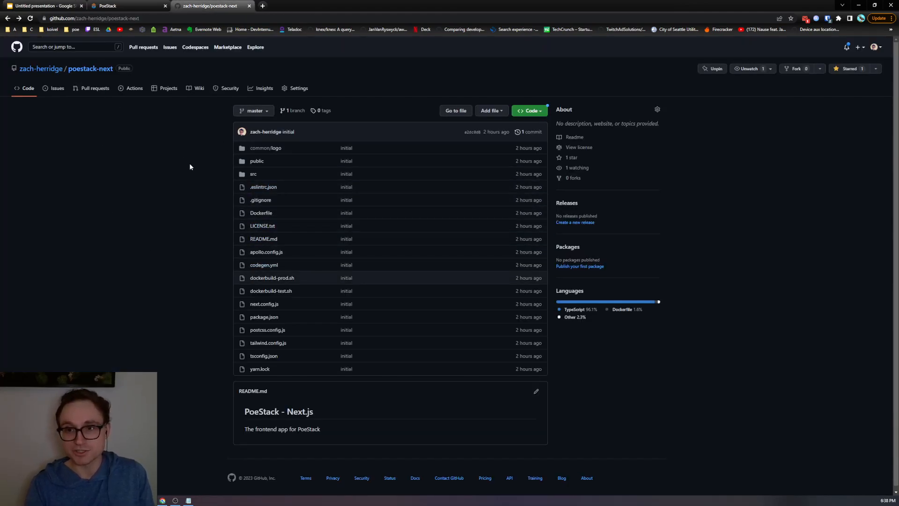
- Switch back to the deck, now showing the Next.js App Open Source slide
left_click(46, 6)
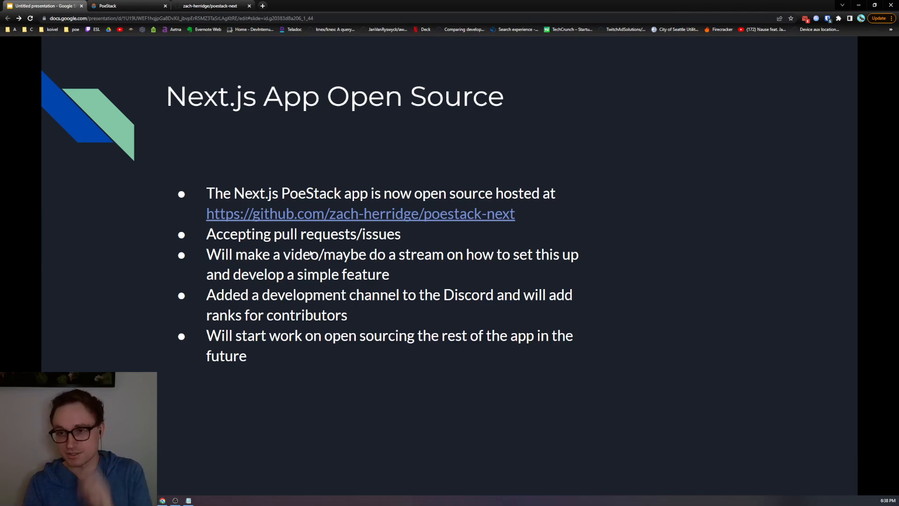
mouse_move(393, 394)
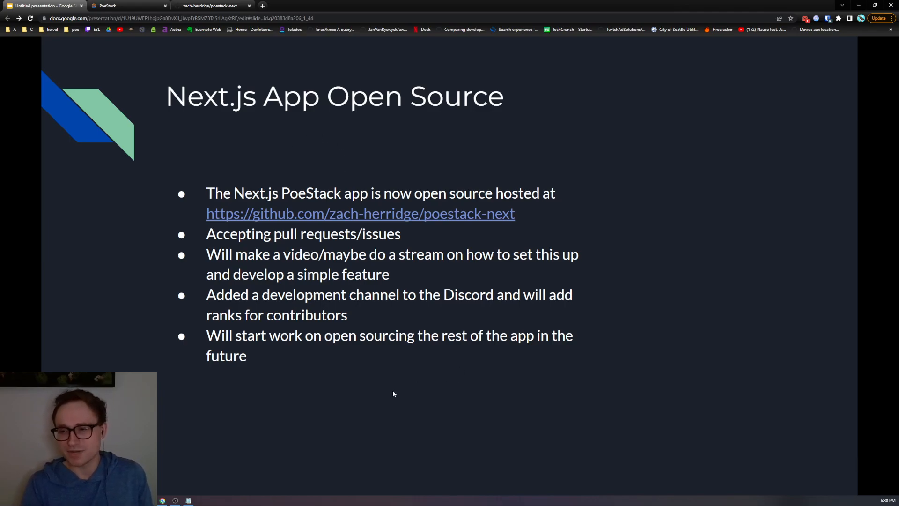
mouse_move(333, 328)
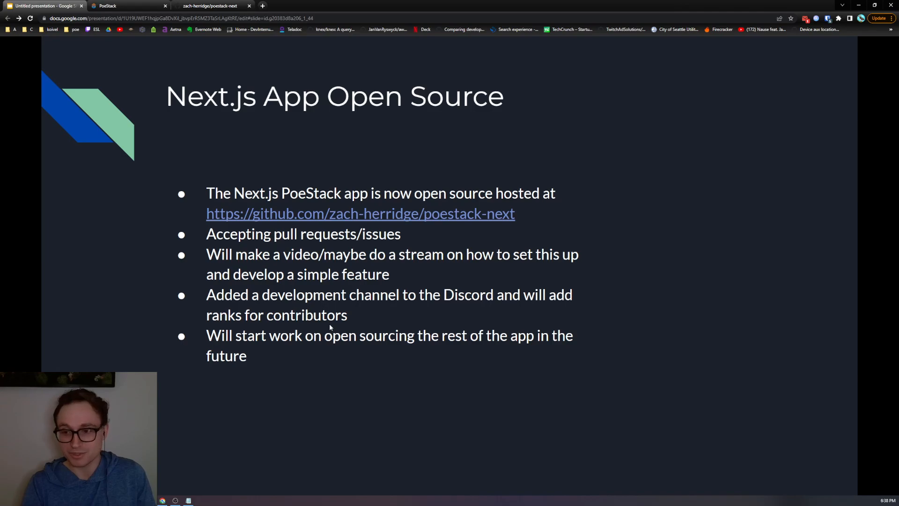
mouse_move(278, 348)
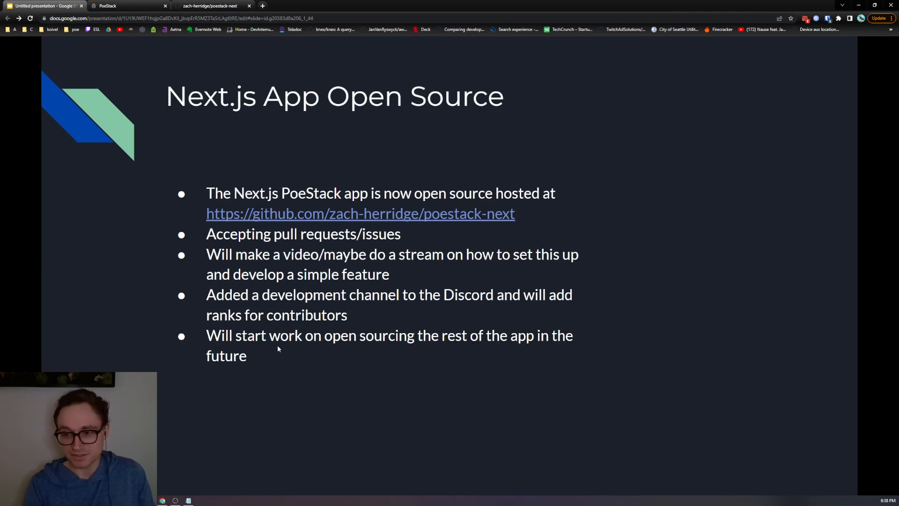
mouse_move(343, 371)
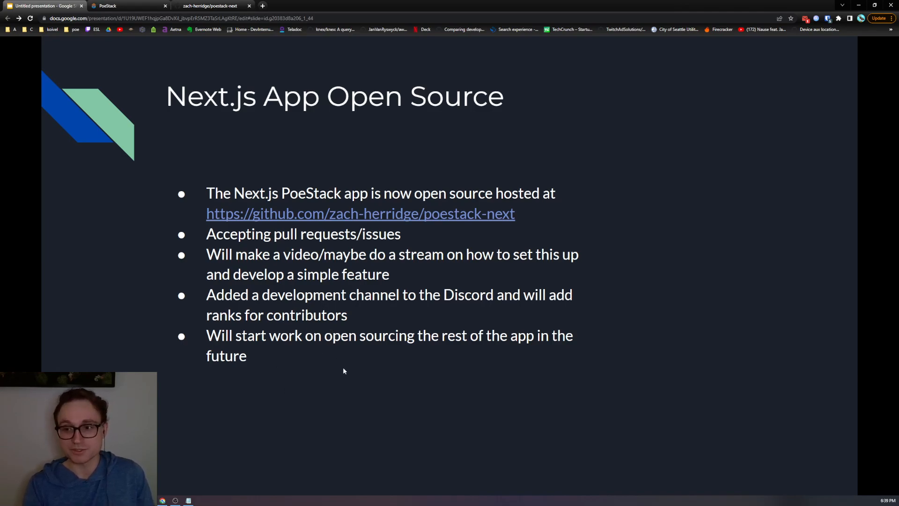
mouse_move(225, 90)
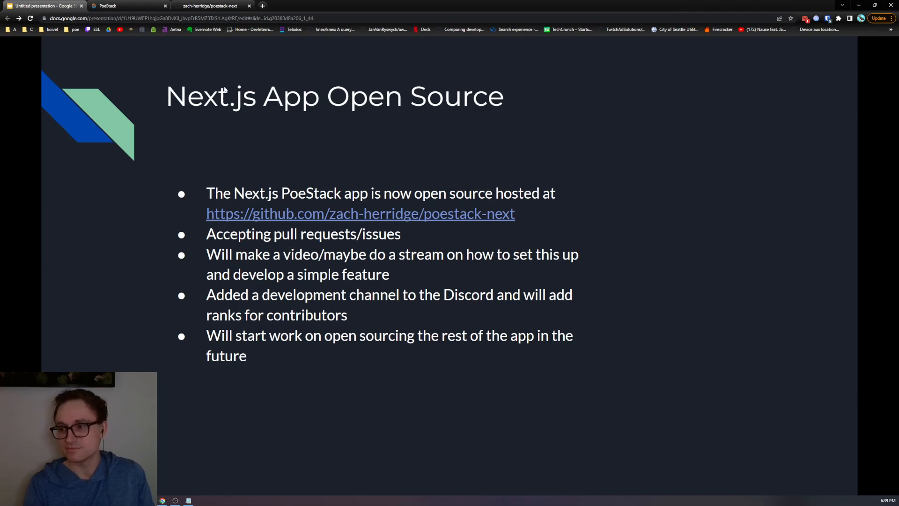
mouse_move(337, 378)
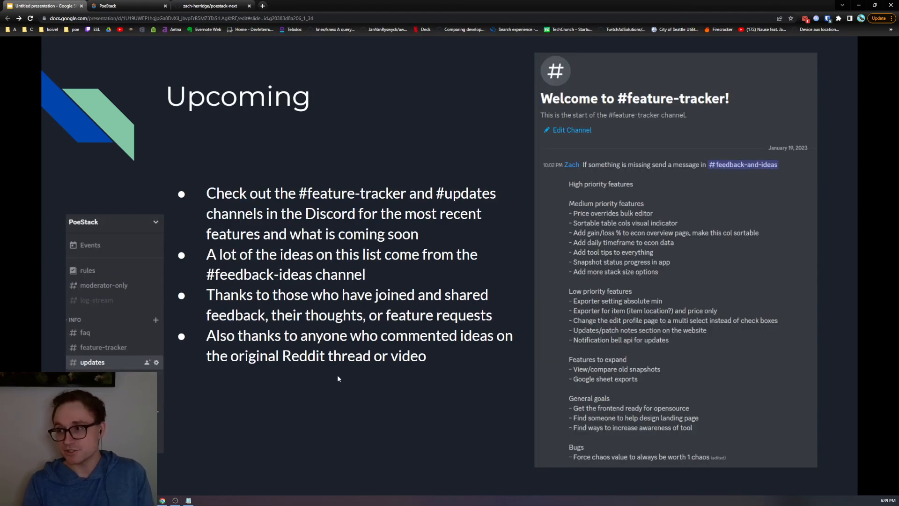
mouse_move(685, 348)
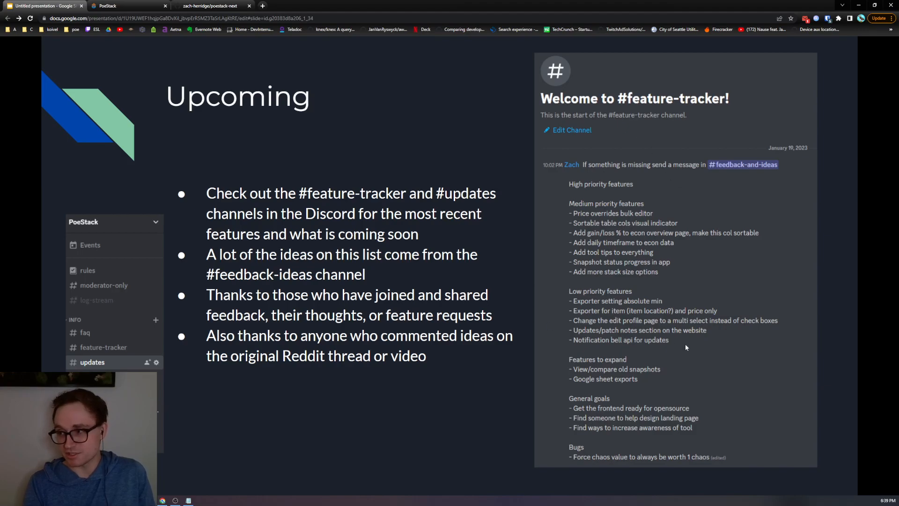
mouse_move(631, 256)
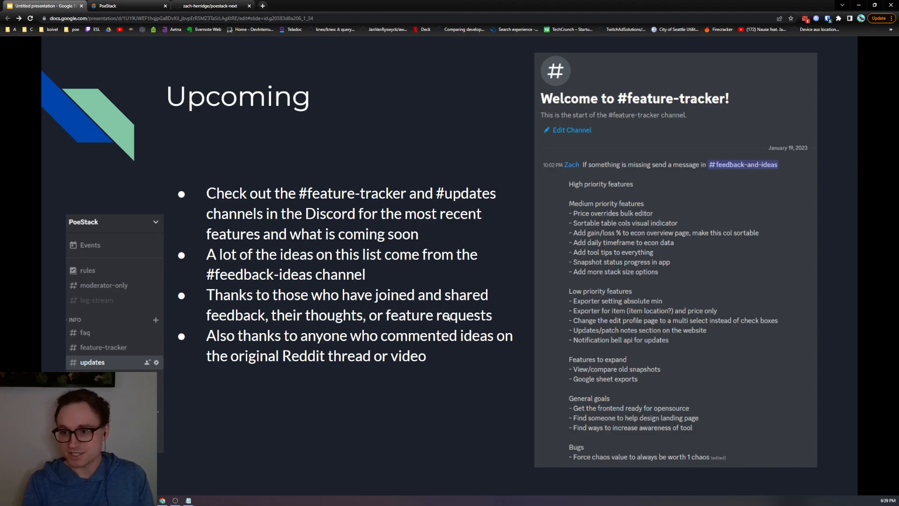
mouse_move(318, 403)
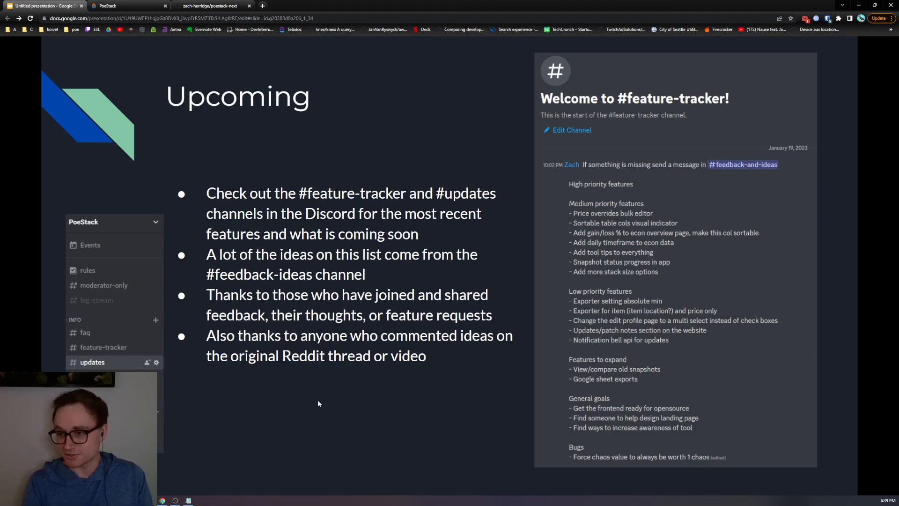